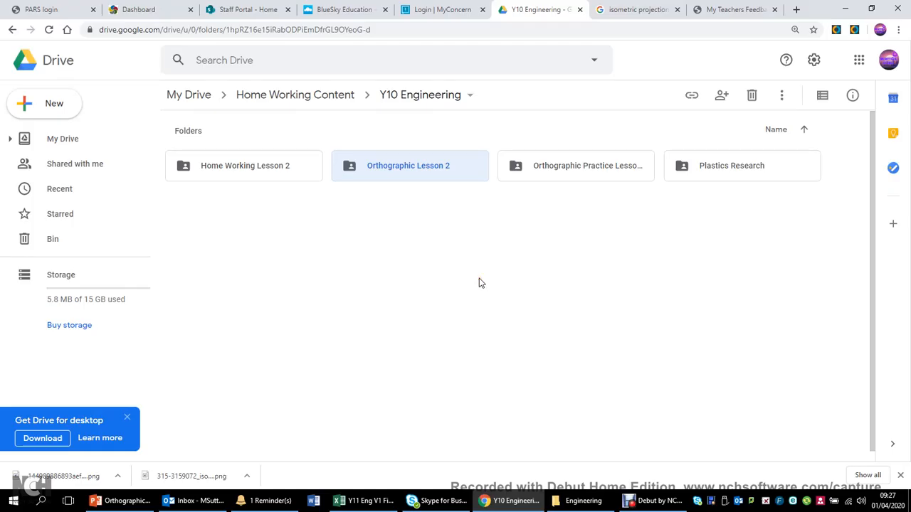
{"action": "mouse_move", "coordinate": [484, 334]}
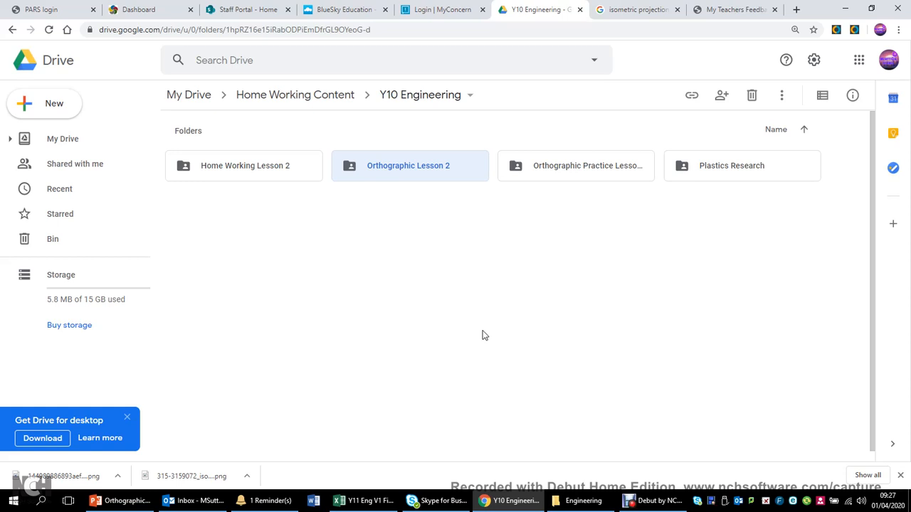
{"action": "mouse_move", "coordinate": [333, 358]}
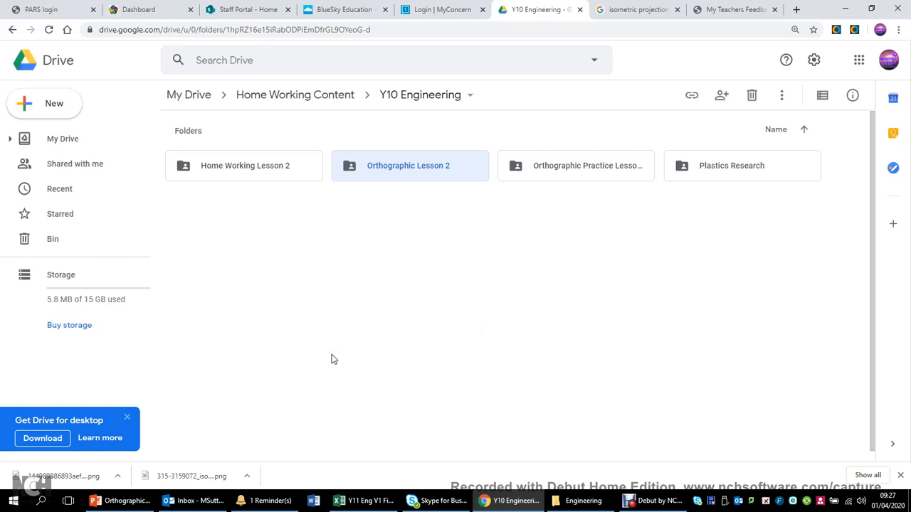
{"action": "mouse_move", "coordinate": [562, 188]}
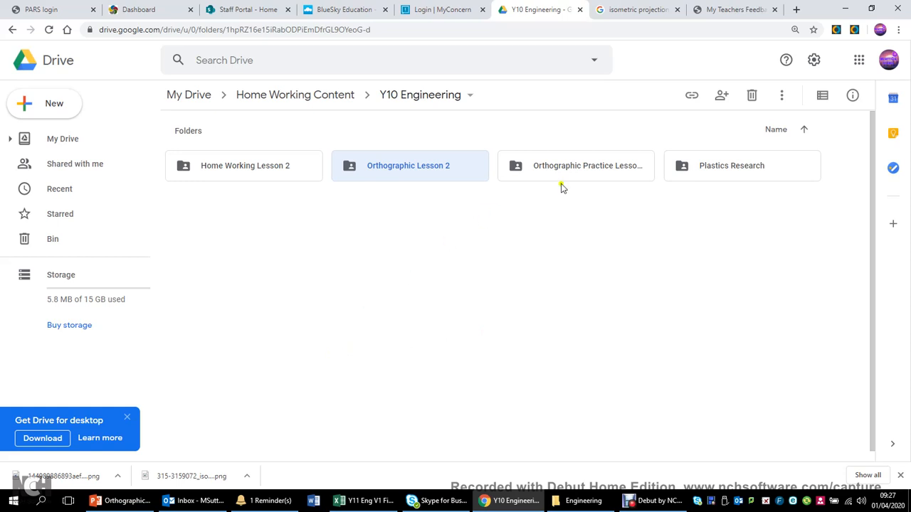
{"action": "mouse_move", "coordinate": [572, 177]}
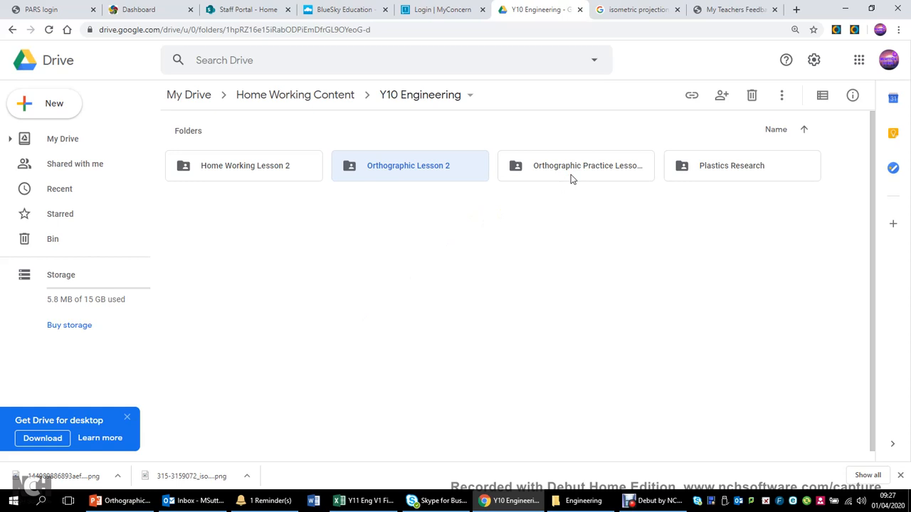
Open the Orthographic Practice Lesson Work folder and browse down through the students' drawing files
{"action": "double_click", "coordinate": [575, 165]}
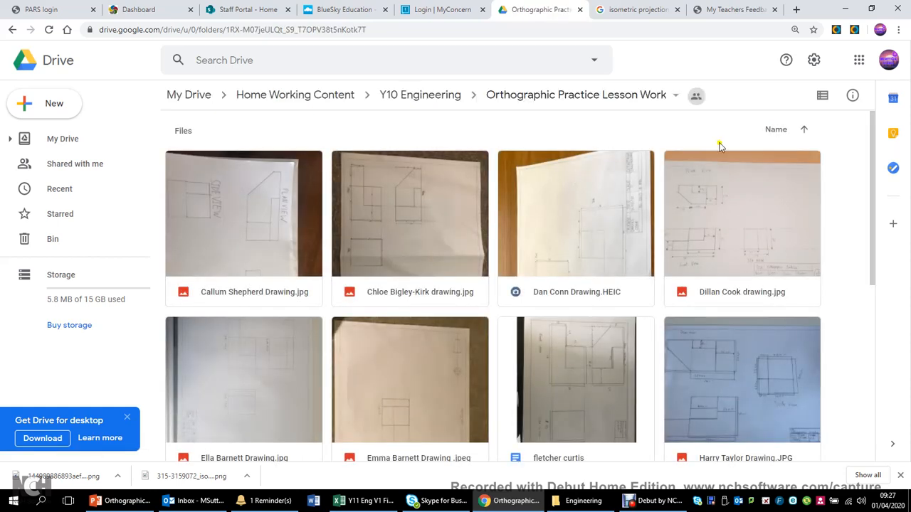
{"action": "scroll", "scroll_direction": "down", "scroll_amount": 3}
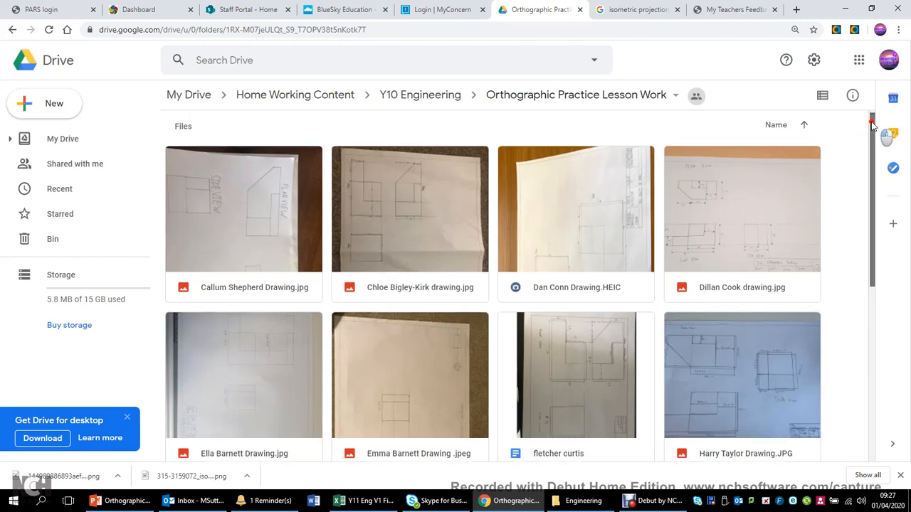
{"action": "scroll", "scroll_direction": "down", "scroll_amount": 3}
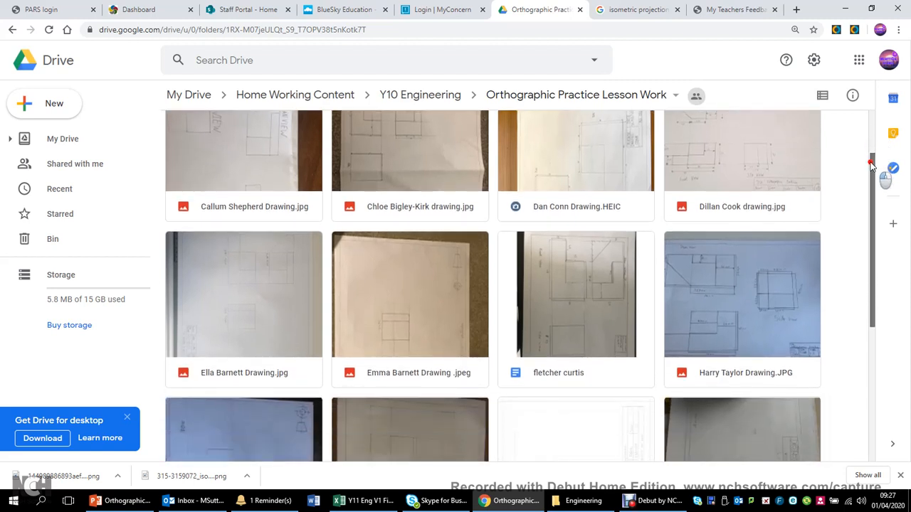
{"action": "scroll", "scroll_direction": "down", "scroll_amount": 3}
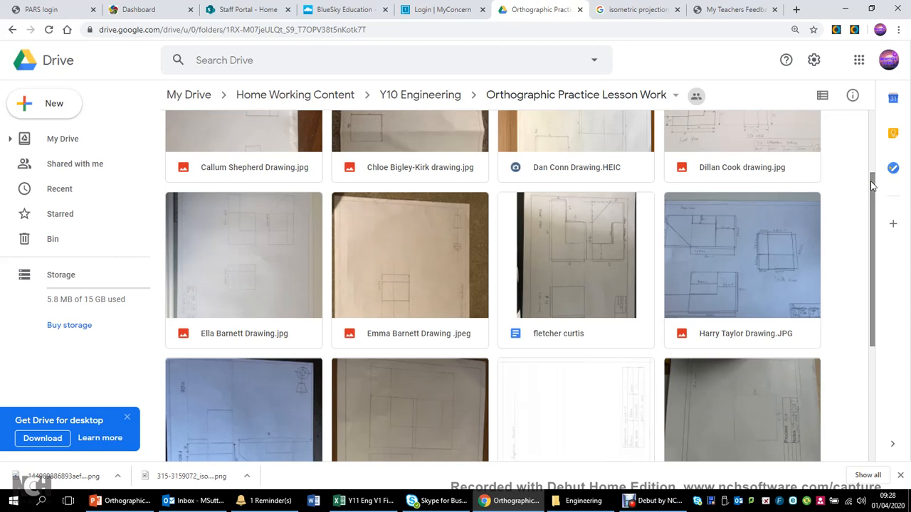
{"action": "mouse_move", "coordinate": [669, 177]}
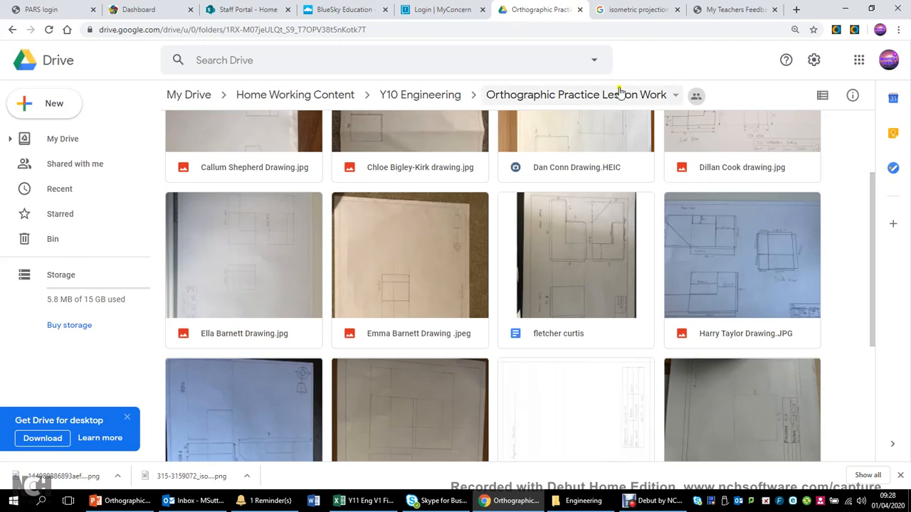
{"action": "mouse_move", "coordinate": [598, 216]}
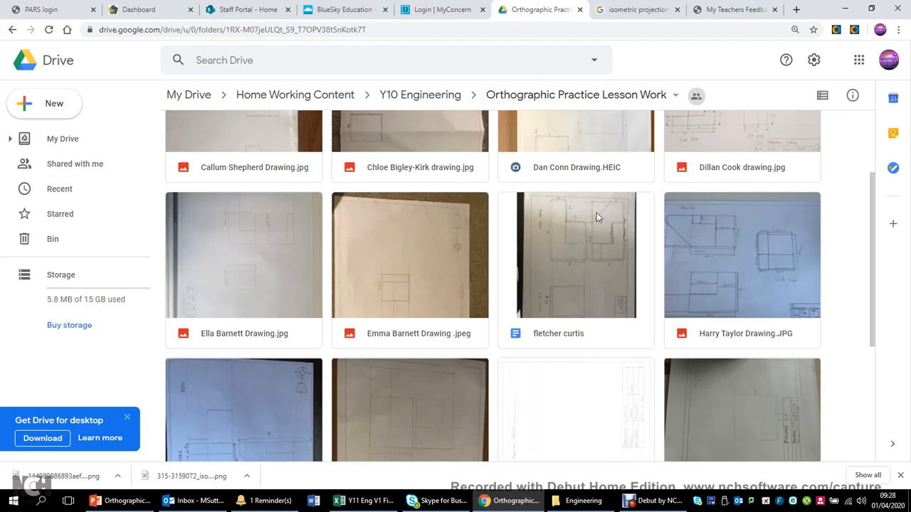
{"action": "mouse_move", "coordinate": [743, 10]}
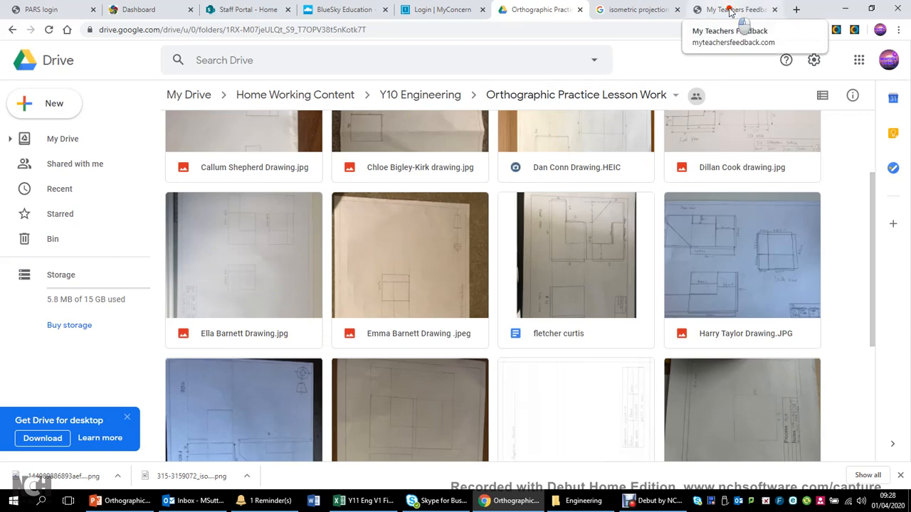
Go to the MyTeacher's Feedback login page and enter ELA as the school short code
{"action": "left_click", "coordinate": [733, 8]}
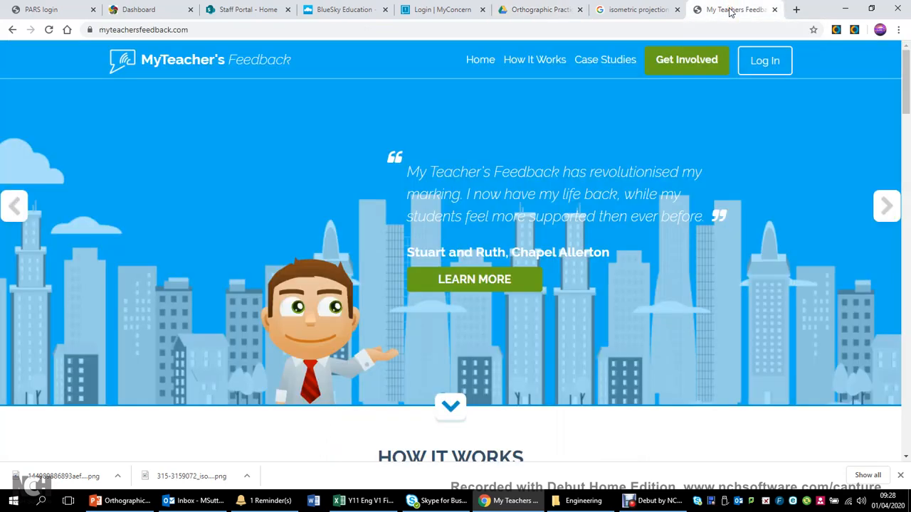
{"action": "mouse_move", "coordinate": [638, 125]}
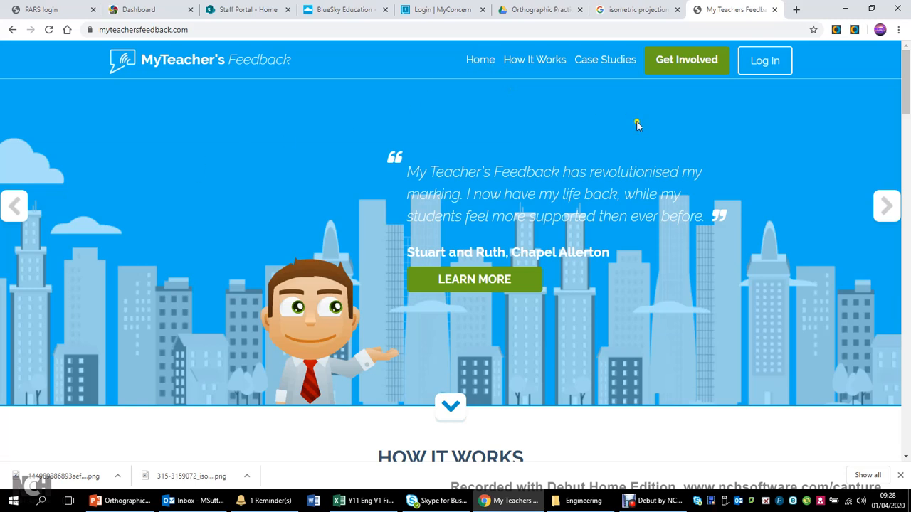
{"action": "left_click", "coordinate": [766, 60]}
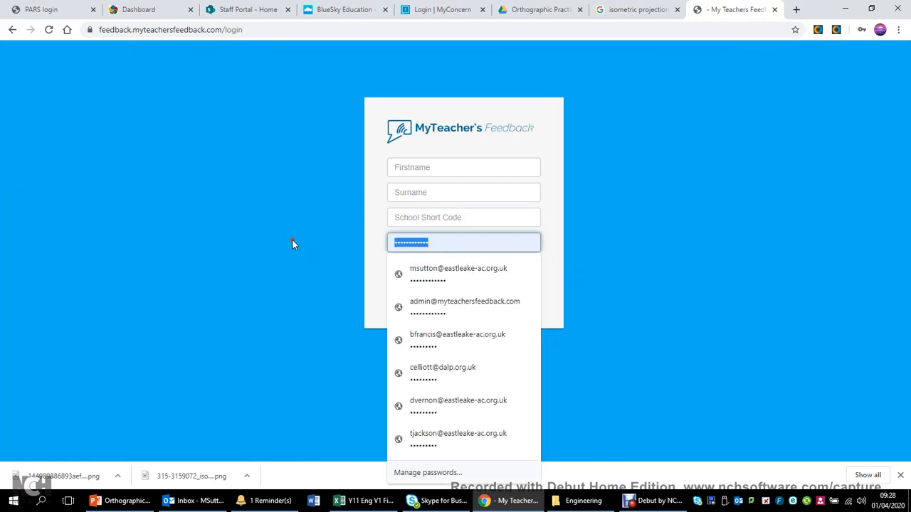
{"action": "left_click", "coordinate": [558, 199]}
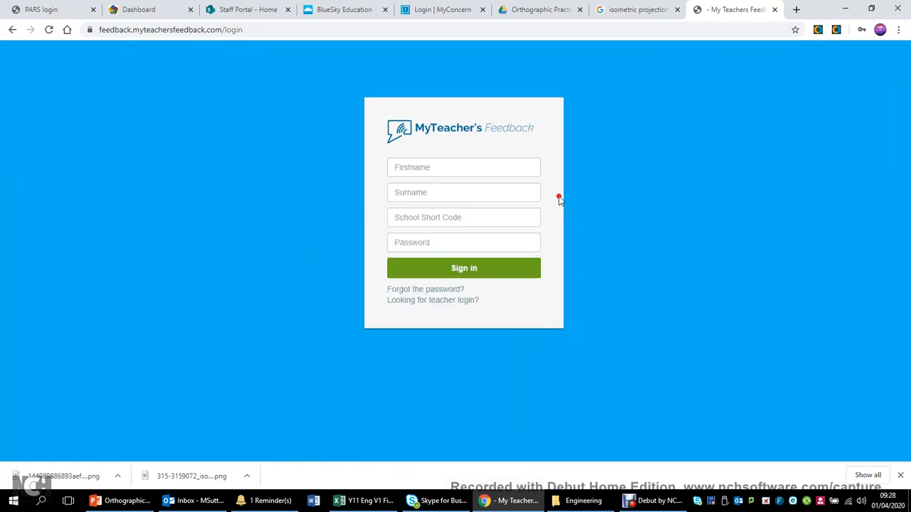
{"action": "type", "text": "EL"}
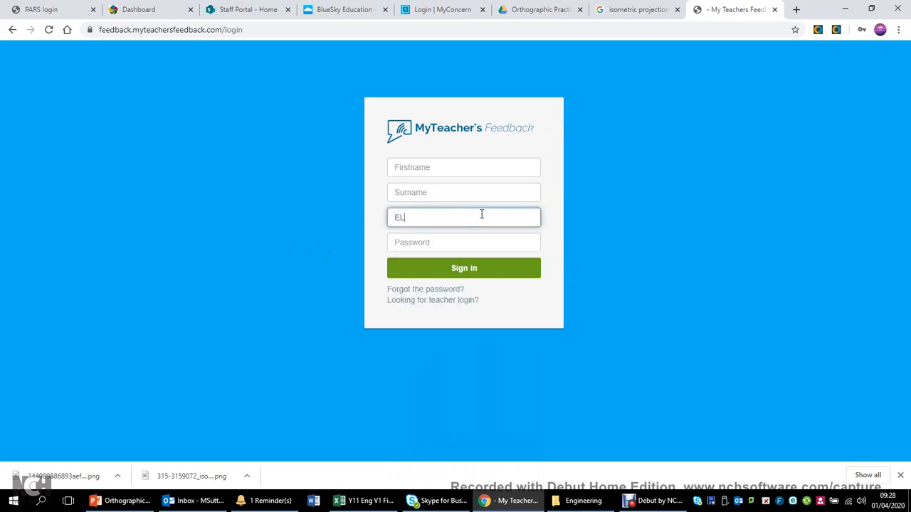
{"action": "left_click", "coordinate": [464, 242]}
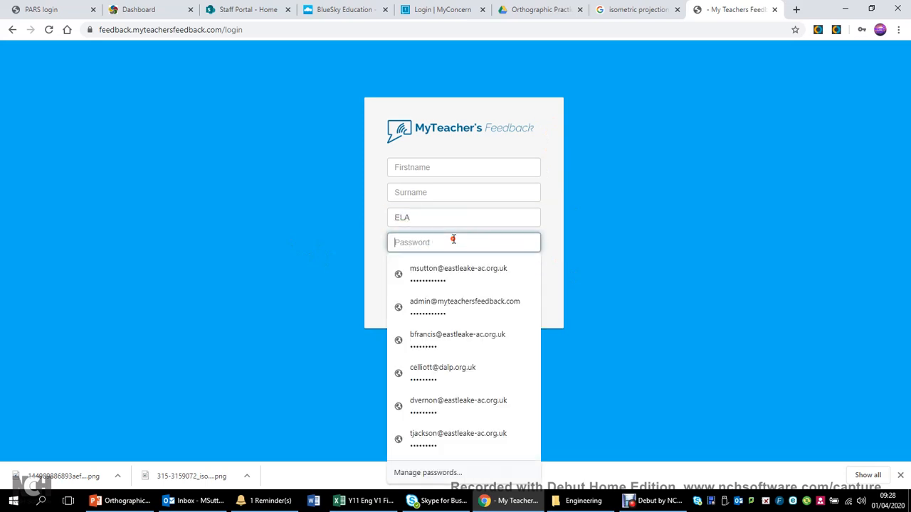
{"action": "mouse_move", "coordinate": [544, 147]}
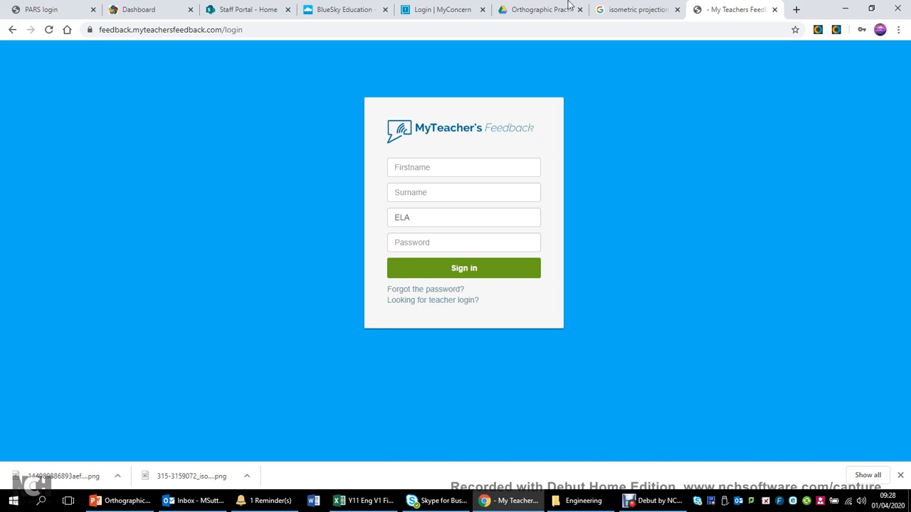
Return to the student drawings folder in Google Drive
{"action": "left_click", "coordinate": [538, 8]}
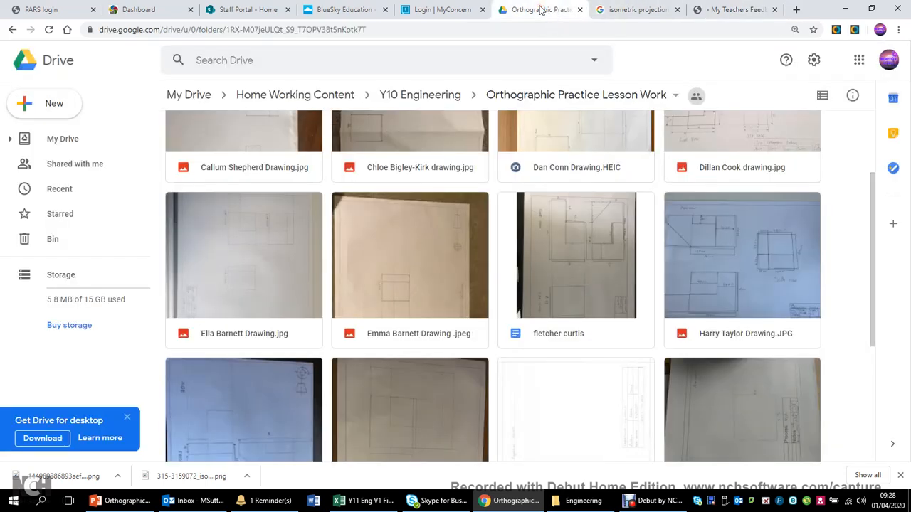
{"action": "mouse_move", "coordinate": [308, 347]}
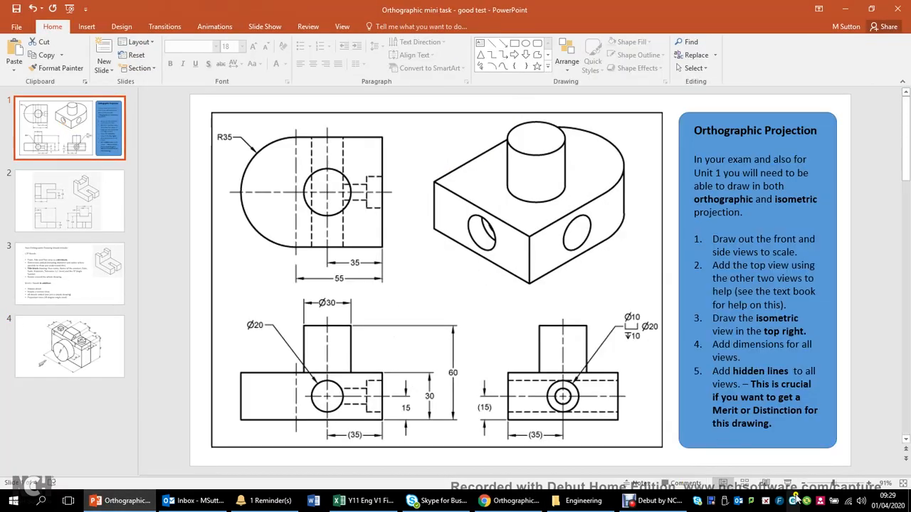
Start the slideshow full screen on the Orthographic Projection slide
{"action": "key", "text": "F5"}
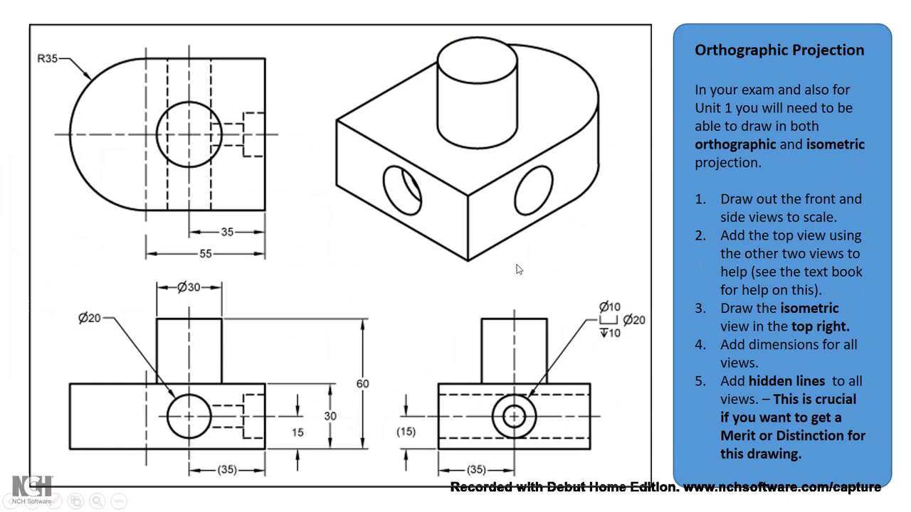
{"action": "mouse_move", "coordinate": [413, 240]}
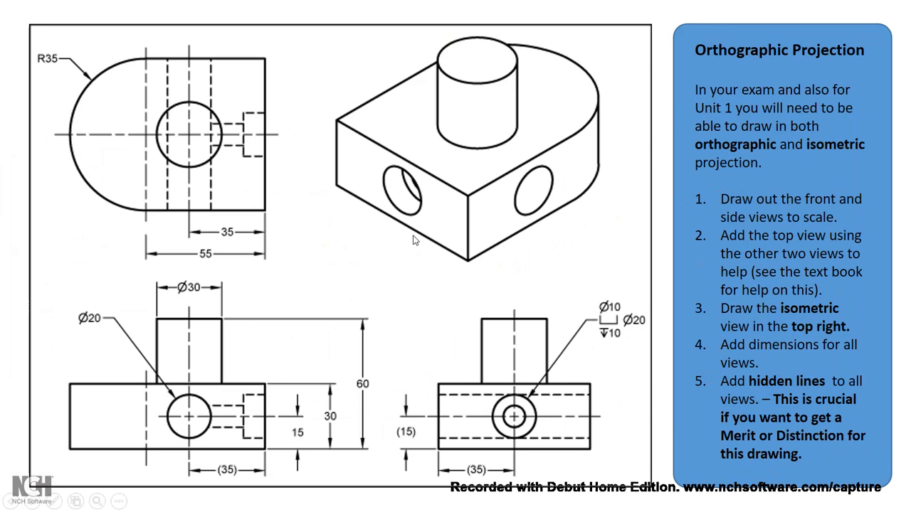
{"action": "mouse_move", "coordinate": [481, 392]}
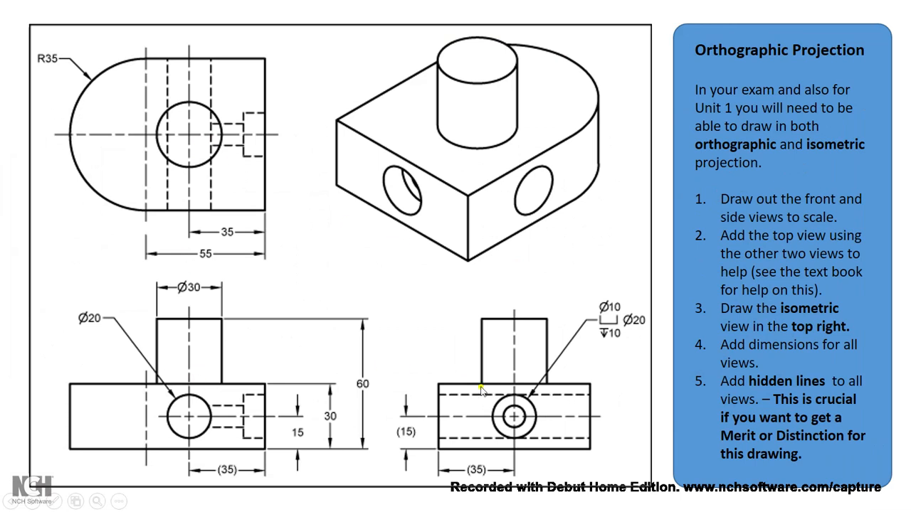
{"action": "mouse_move", "coordinate": [263, 159]}
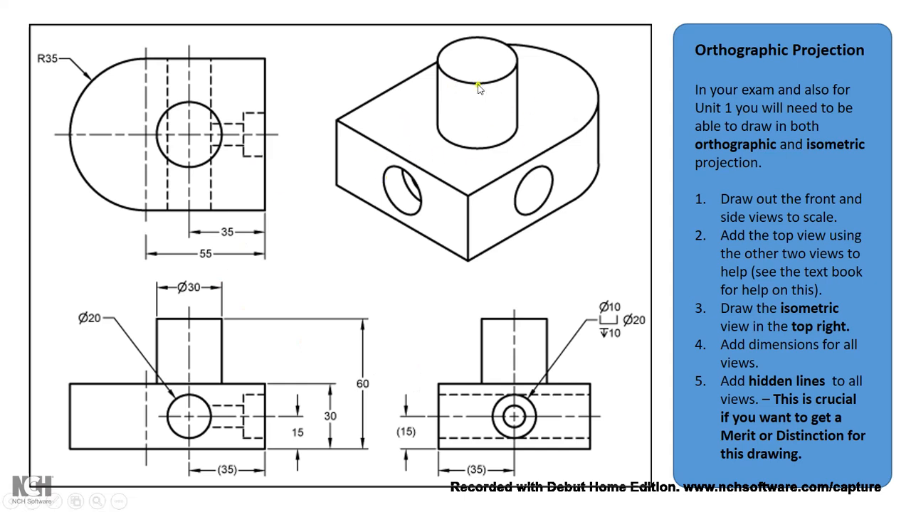
{"action": "mouse_move", "coordinate": [341, 145]}
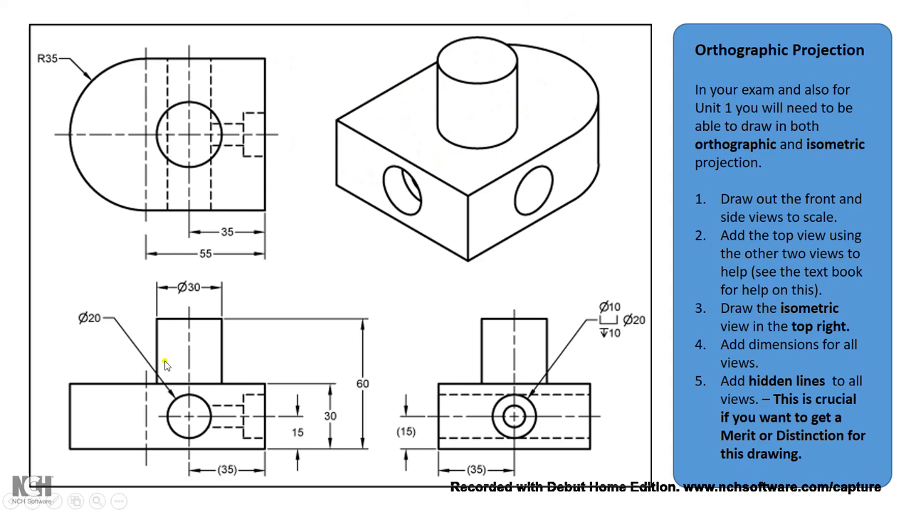
{"action": "mouse_move", "coordinate": [179, 131]}
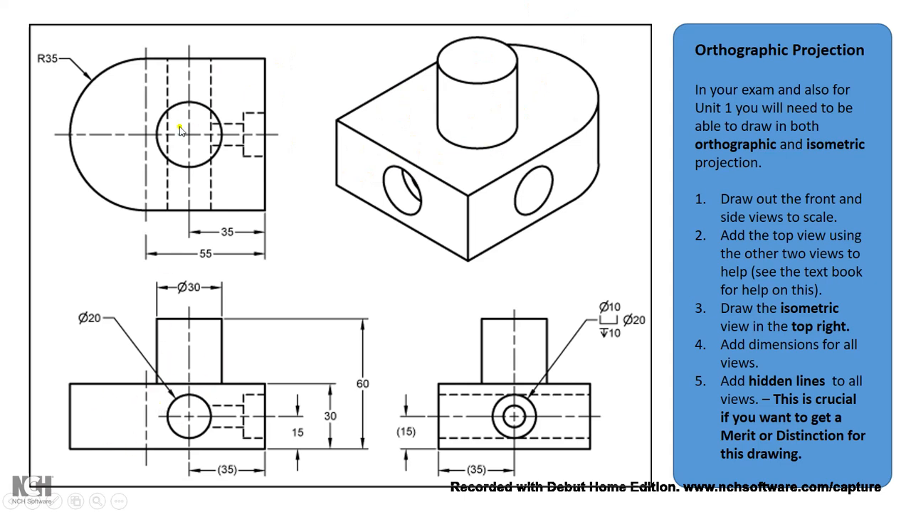
{"action": "mouse_move", "coordinate": [177, 147]}
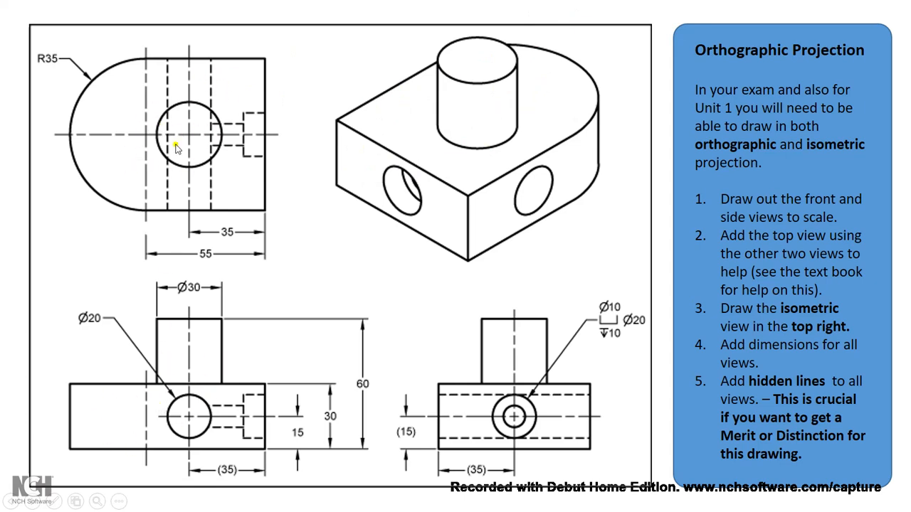
{"action": "mouse_move", "coordinate": [183, 198]}
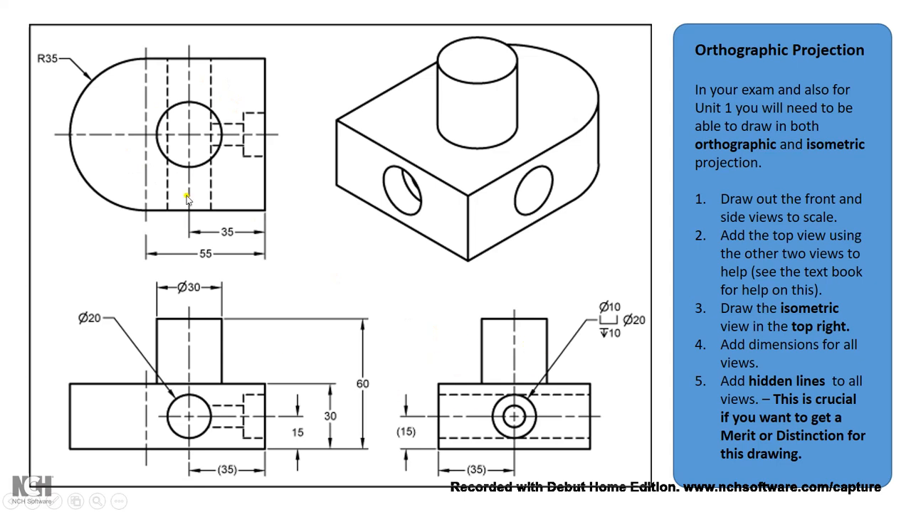
{"action": "mouse_move", "coordinate": [125, 256]}
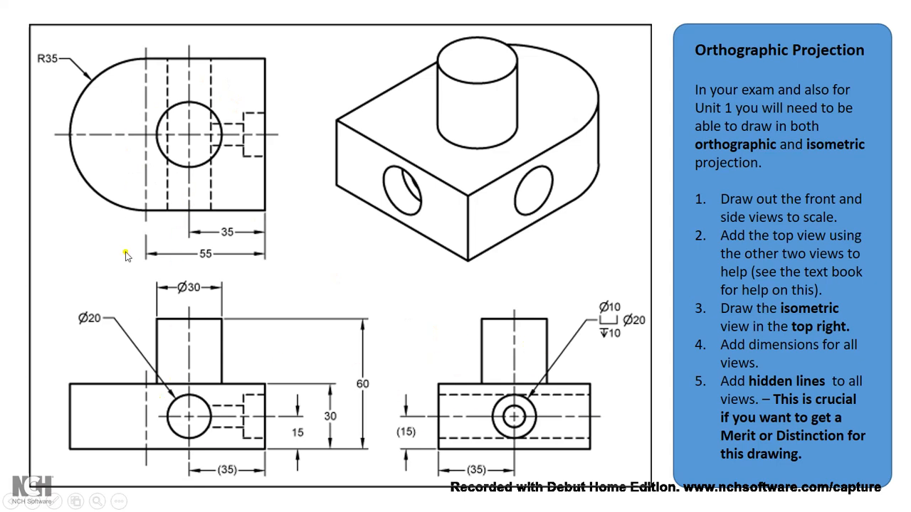
{"action": "mouse_move", "coordinate": [293, 208]}
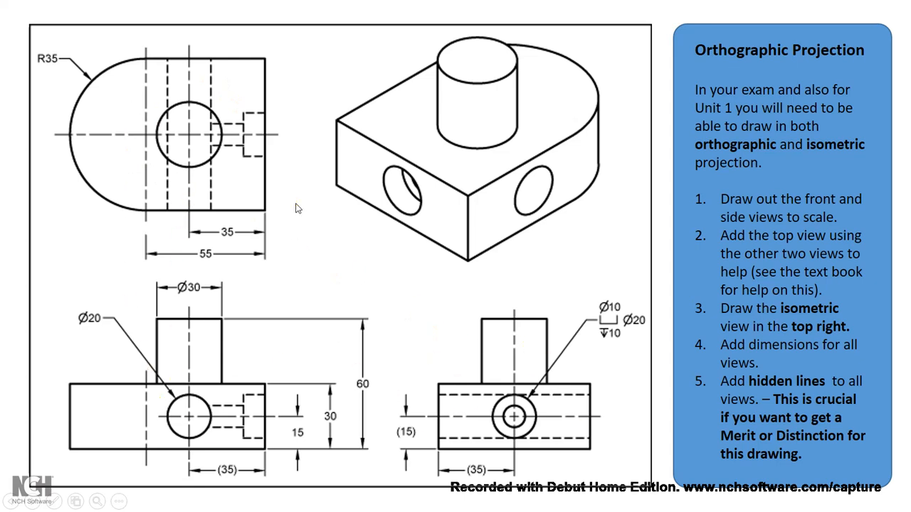
{"action": "mouse_move", "coordinate": [88, 411]}
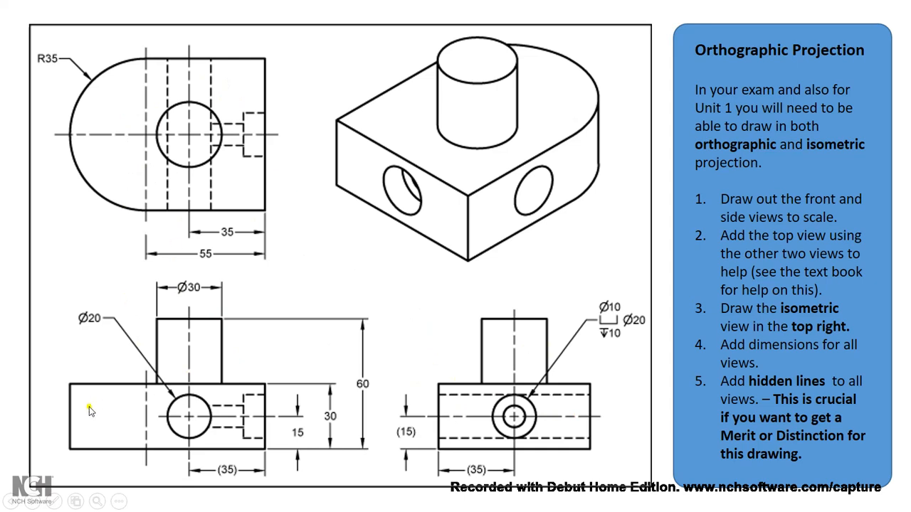
{"action": "mouse_move", "coordinate": [226, 386]}
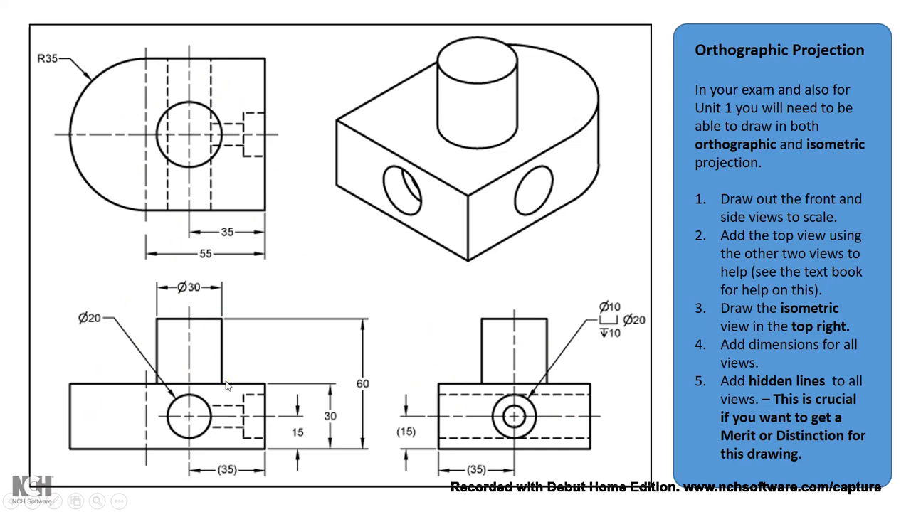
{"action": "mouse_move", "coordinate": [183, 168]}
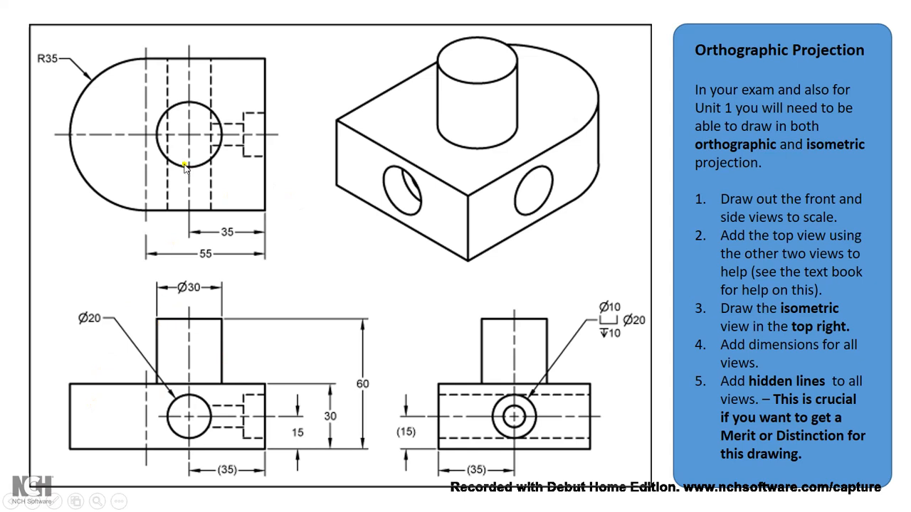
{"action": "mouse_move", "coordinate": [182, 226]}
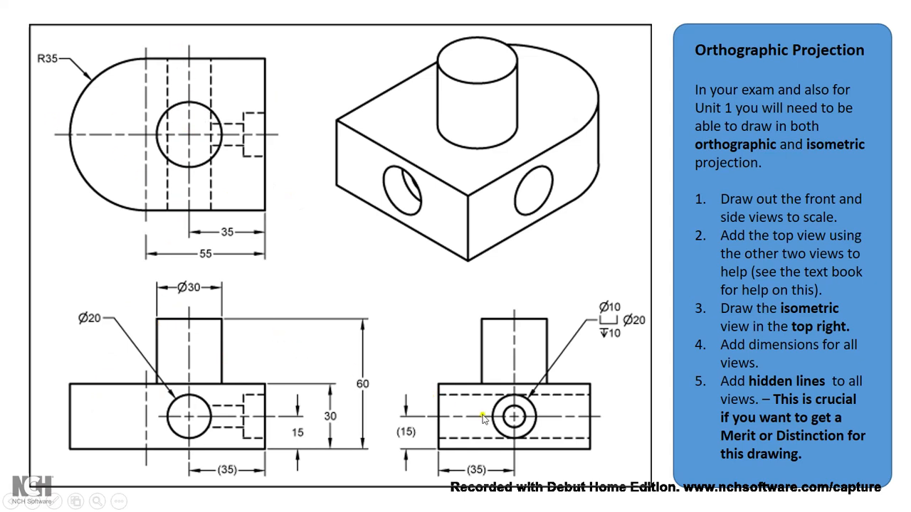
{"action": "mouse_move", "coordinate": [225, 373]}
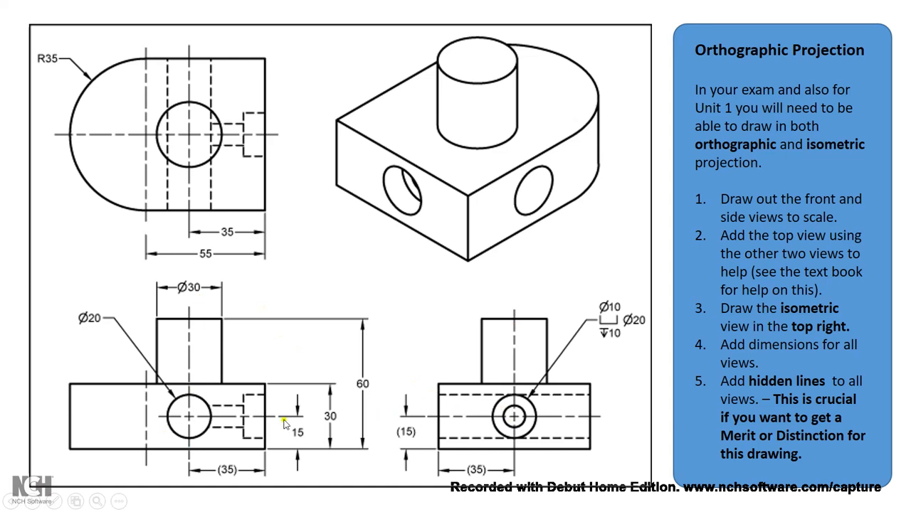
{"action": "mouse_move", "coordinate": [37, 51]}
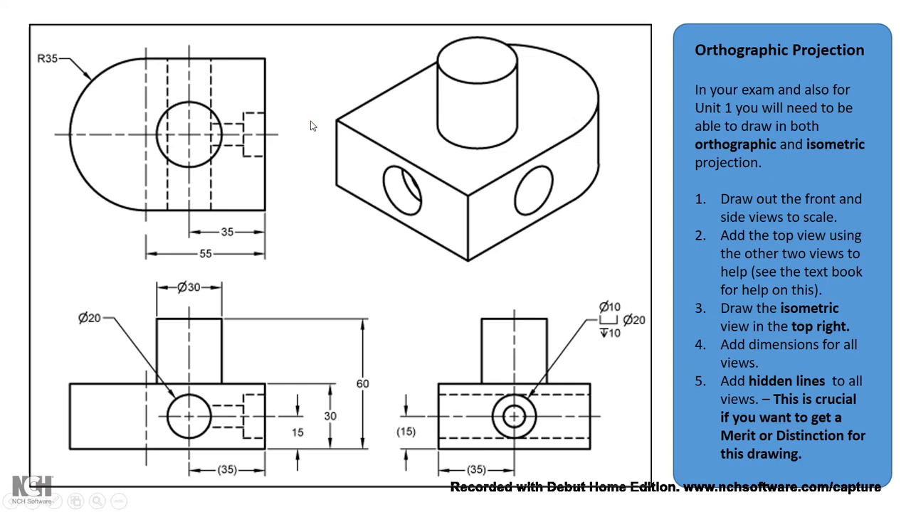
{"action": "mouse_move", "coordinate": [233, 154]}
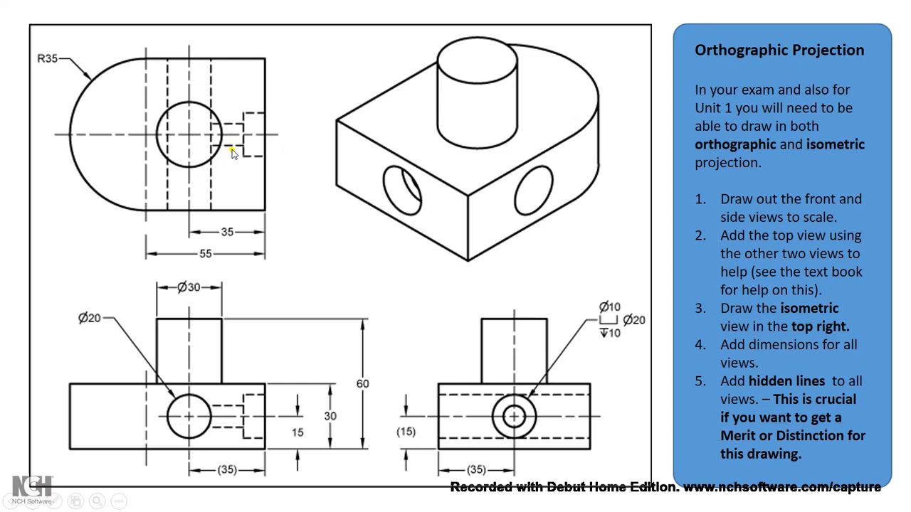
{"action": "mouse_move", "coordinate": [259, 162]}
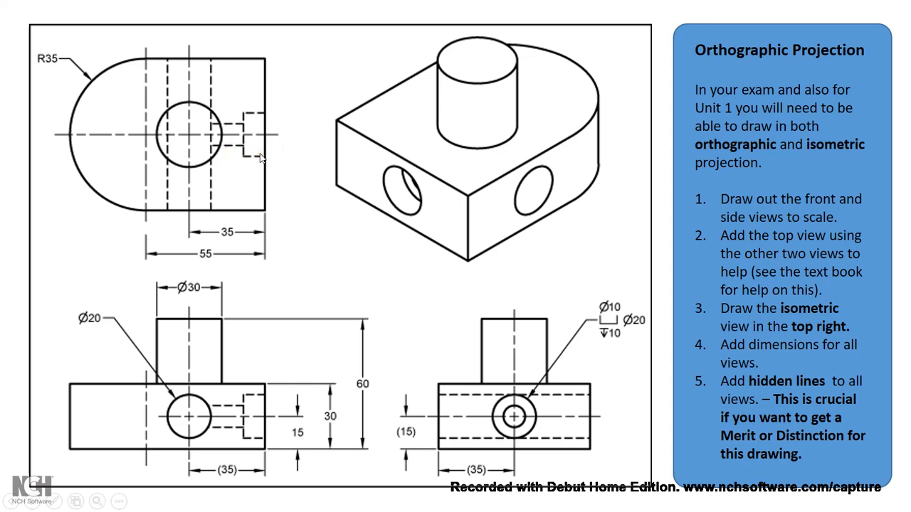
{"action": "mouse_move", "coordinate": [198, 220]}
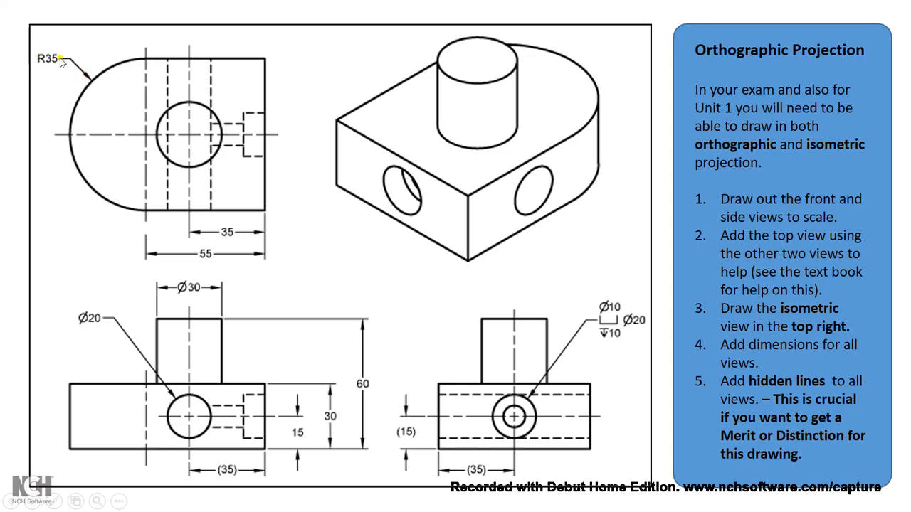
{"action": "mouse_move", "coordinate": [123, 387]}
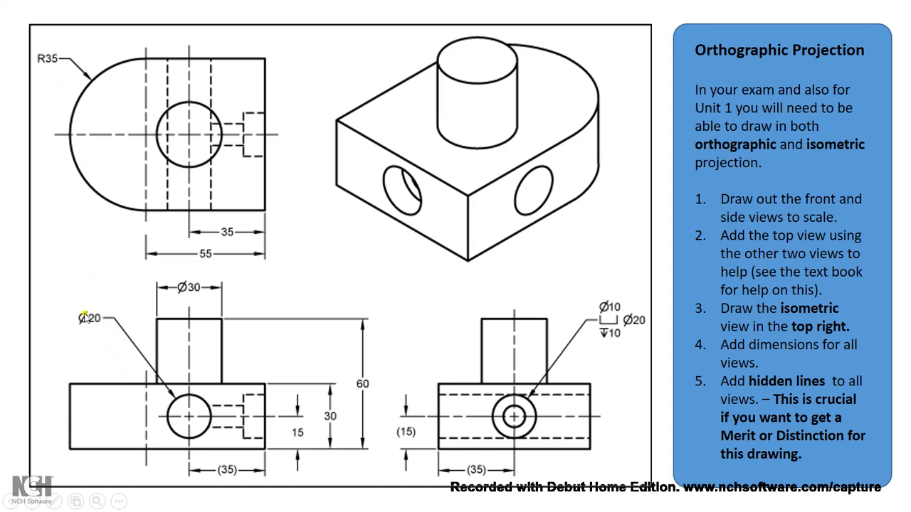
{"action": "mouse_move", "coordinate": [91, 330]}
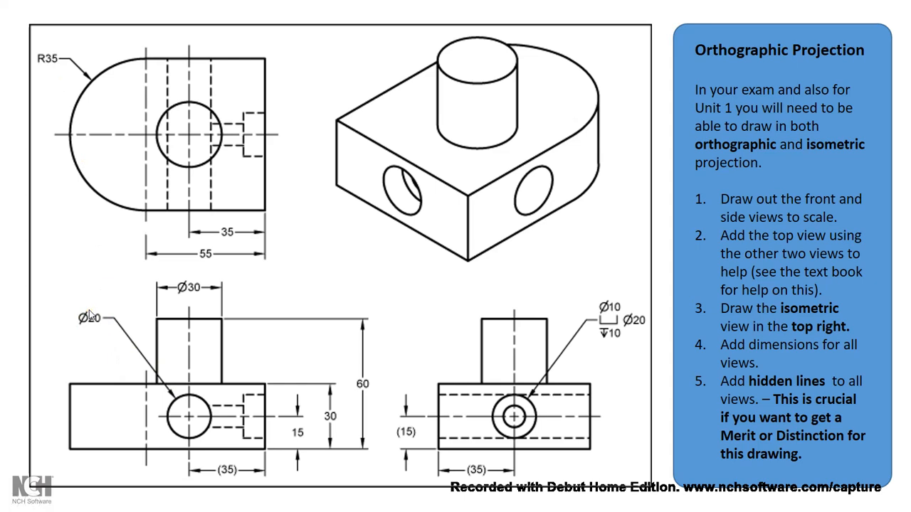
{"action": "mouse_move", "coordinate": [802, 91]}
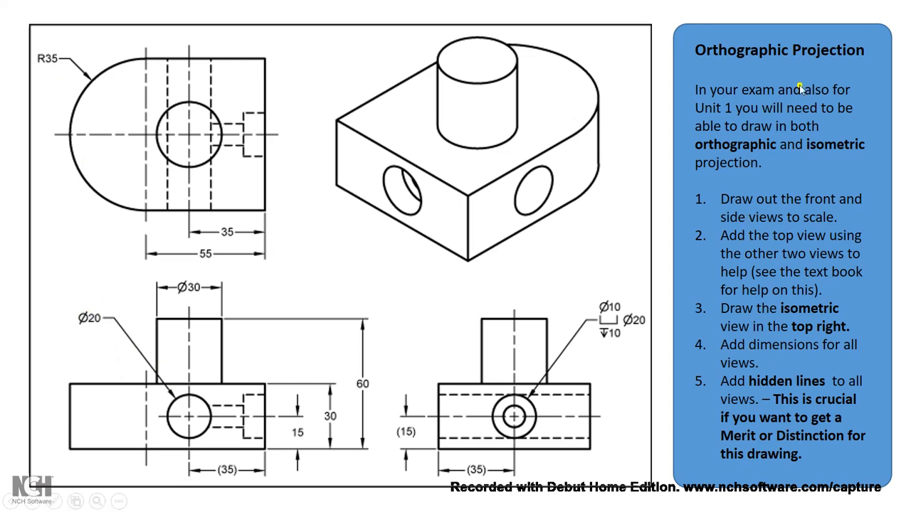
{"action": "mouse_move", "coordinate": [873, 126]}
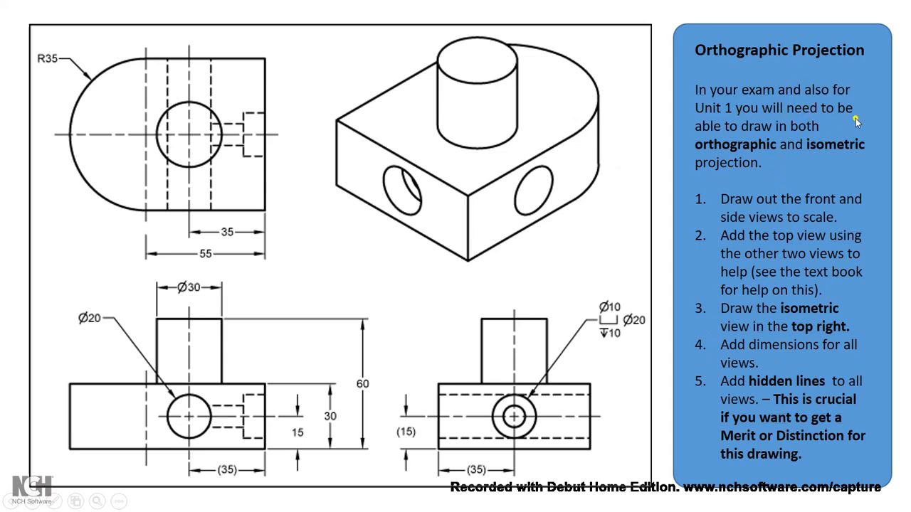
{"action": "mouse_move", "coordinate": [770, 166]}
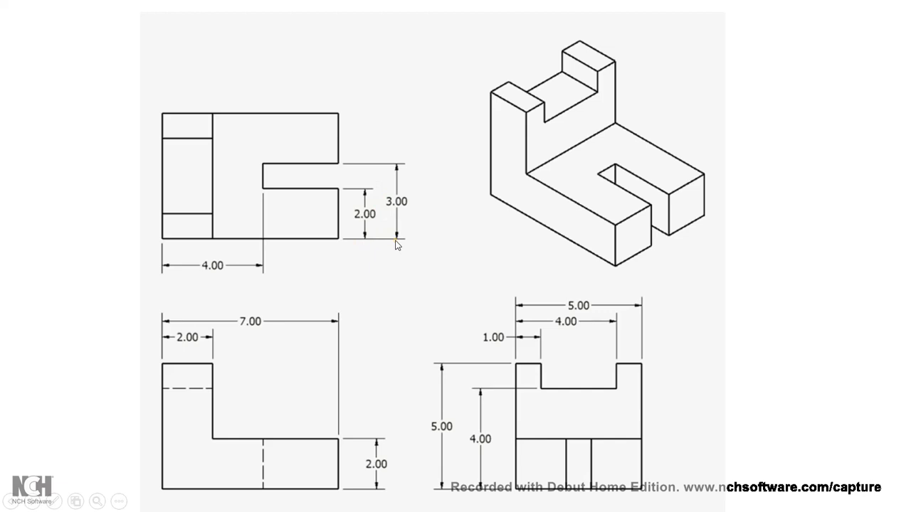
{"action": "mouse_move", "coordinate": [370, 142]}
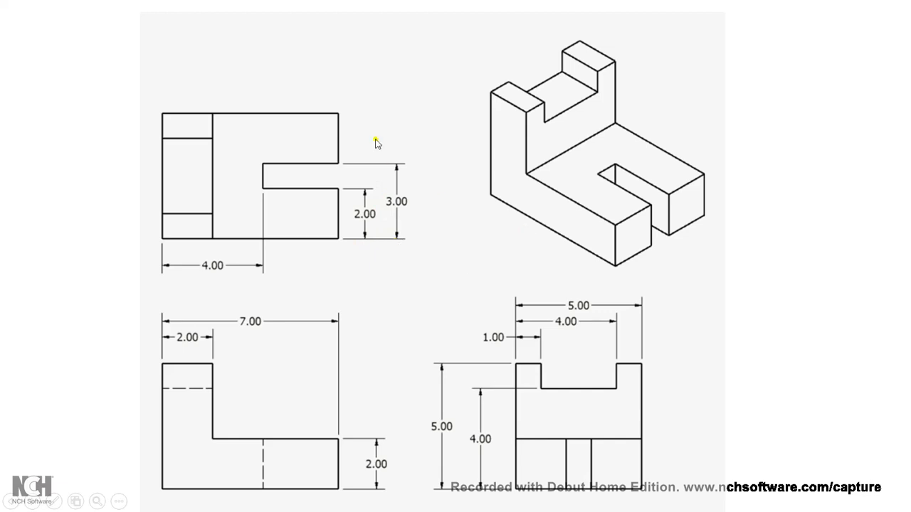
{"action": "mouse_move", "coordinate": [407, 168]}
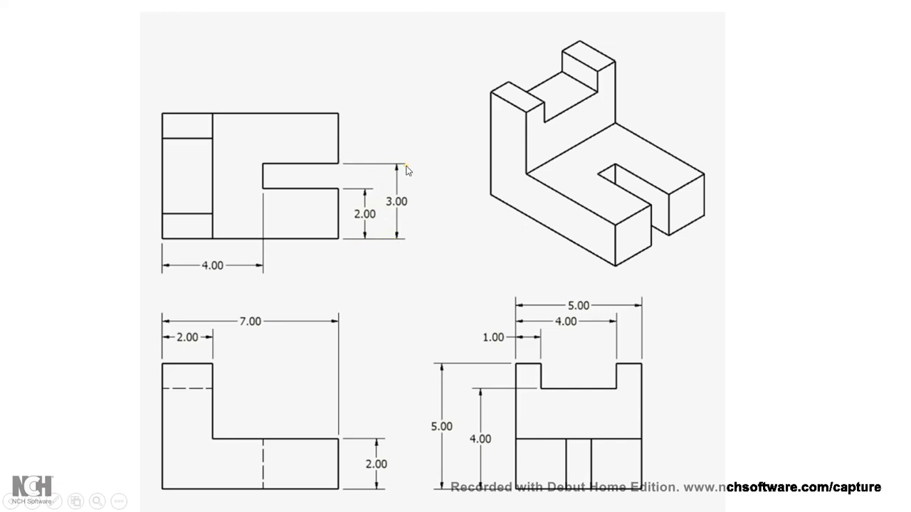
{"action": "mouse_move", "coordinate": [350, 230]}
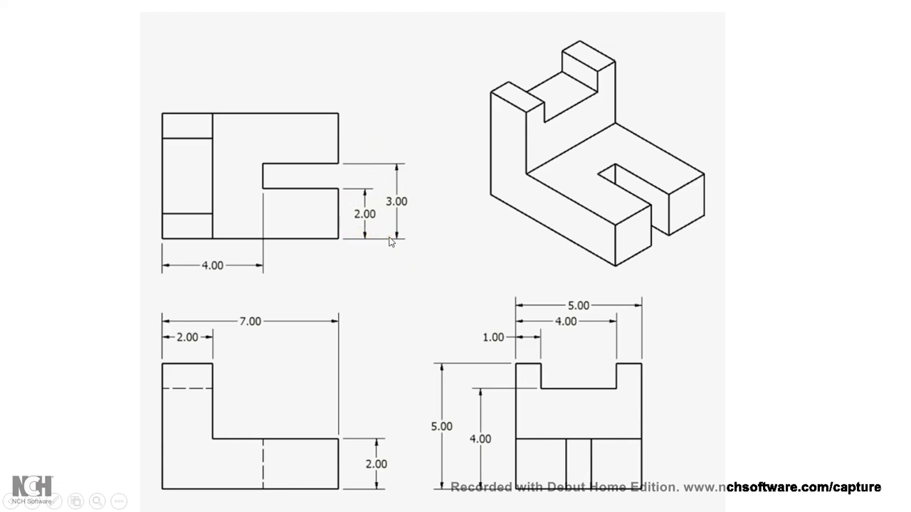
{"action": "mouse_move", "coordinate": [383, 241]}
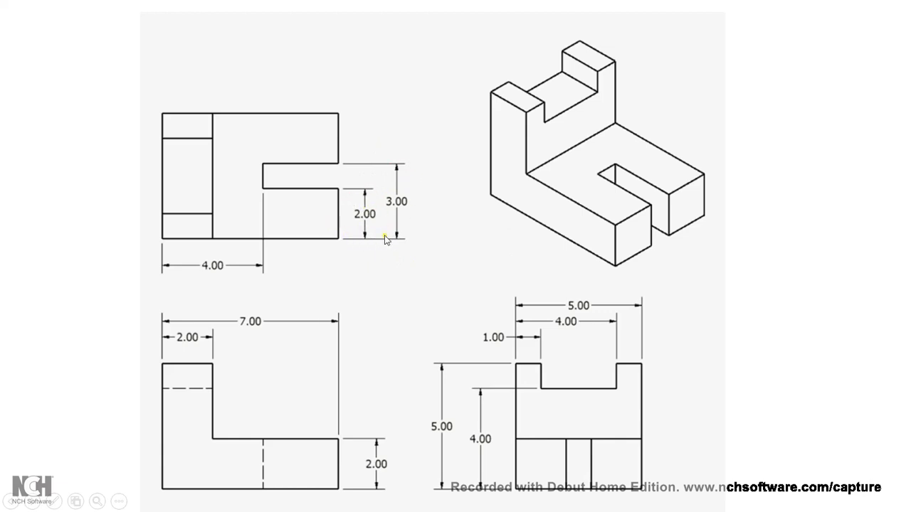
{"action": "mouse_move", "coordinate": [266, 273]}
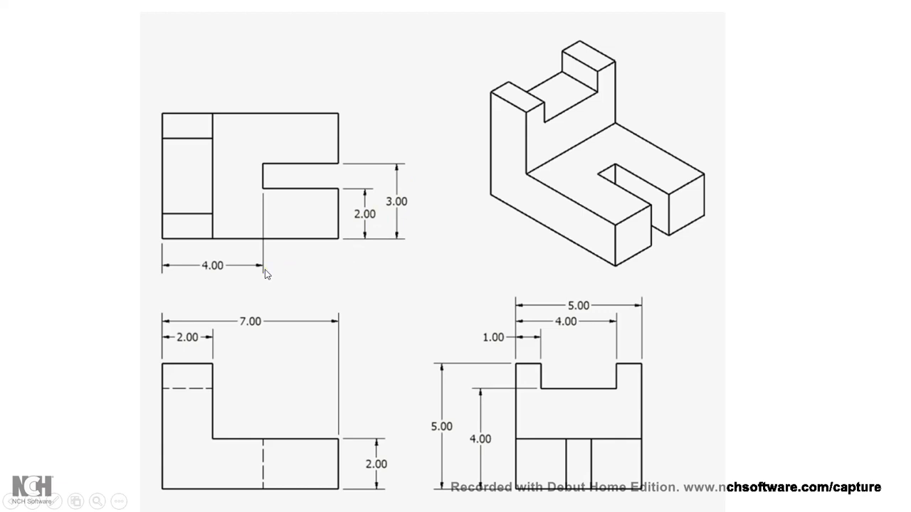
{"action": "mouse_move", "coordinate": [429, 231]}
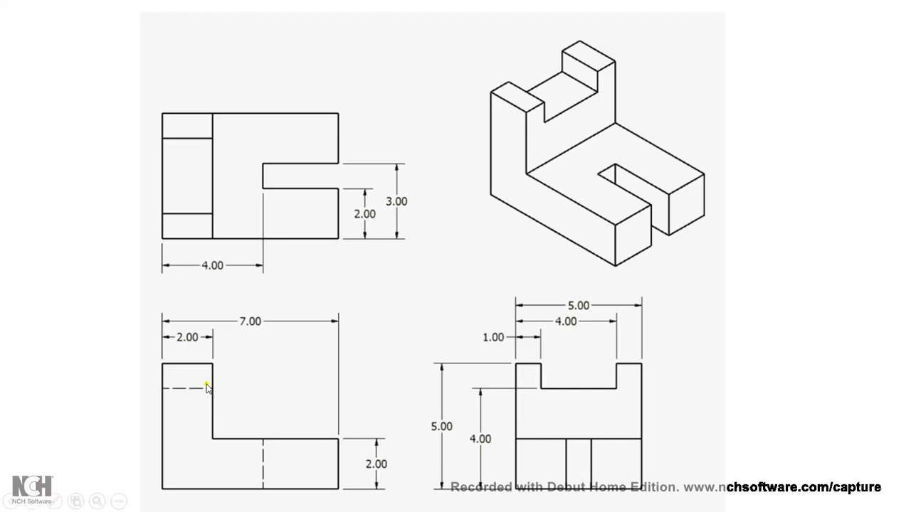
{"action": "mouse_move", "coordinate": [270, 438]}
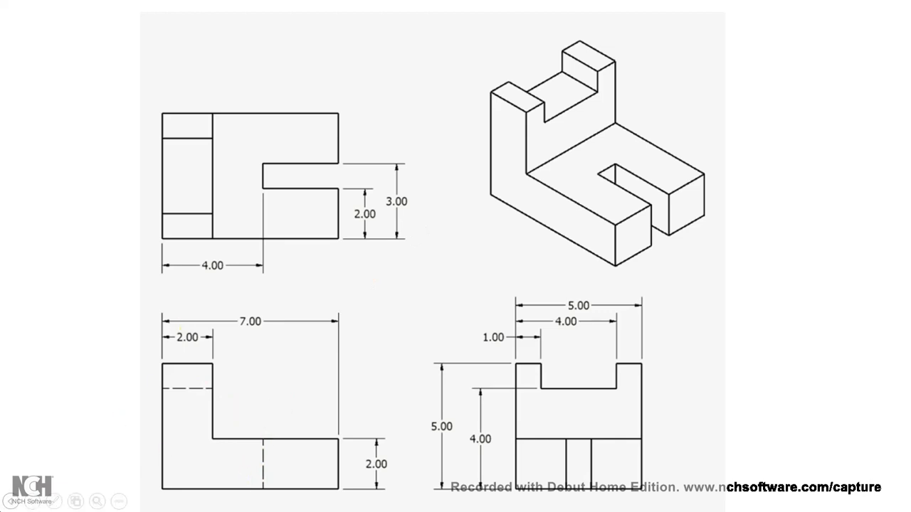
{"action": "mouse_move", "coordinate": [561, 131]}
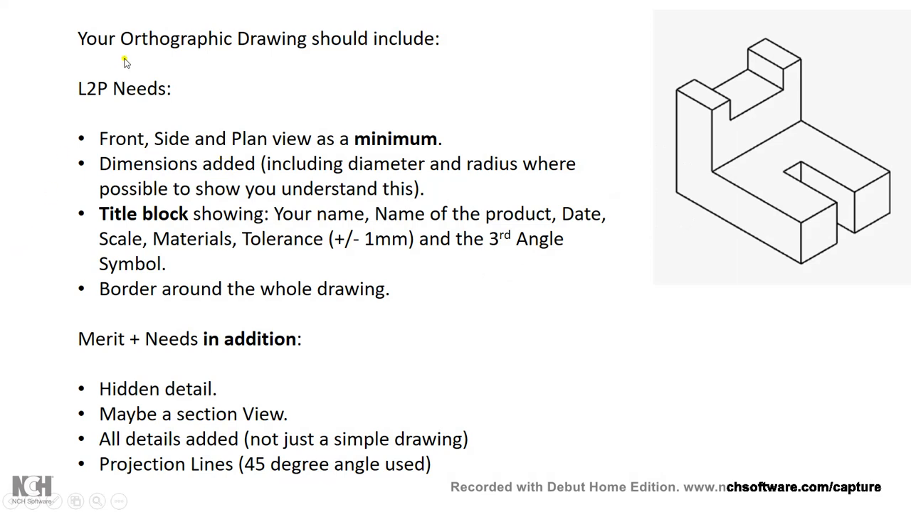
{"action": "mouse_move", "coordinate": [307, 145]}
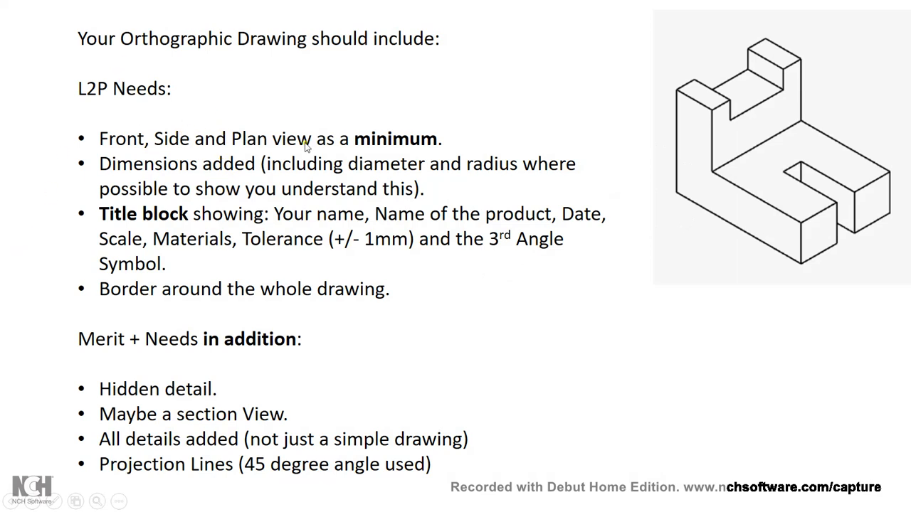
{"action": "mouse_move", "coordinate": [365, 147]}
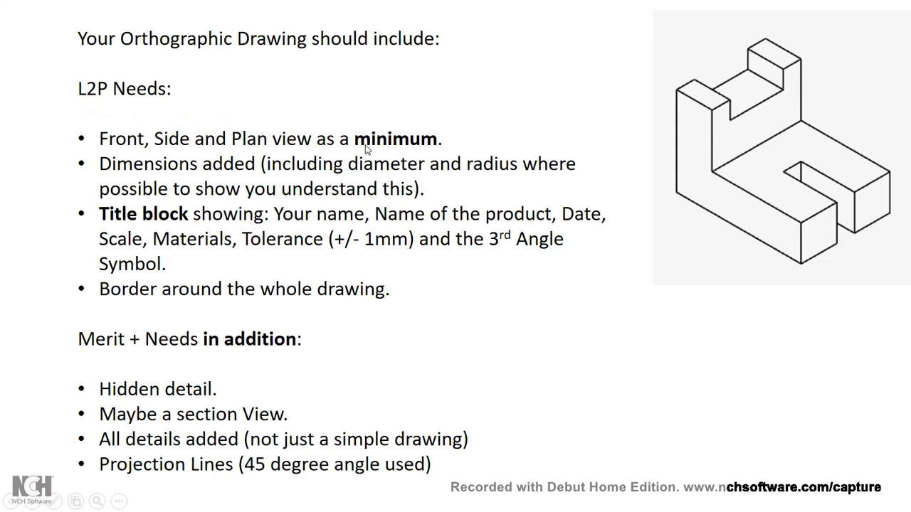
{"action": "mouse_move", "coordinate": [285, 147]}
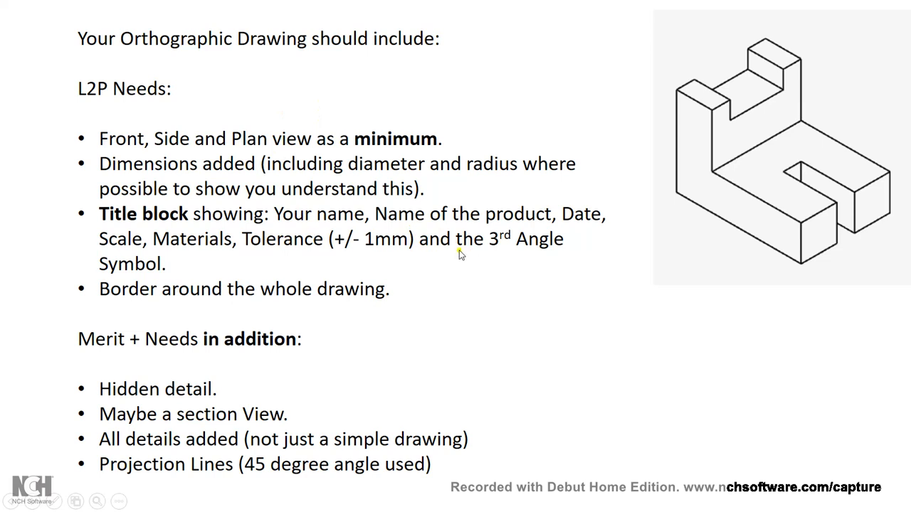
{"action": "mouse_move", "coordinate": [306, 250]}
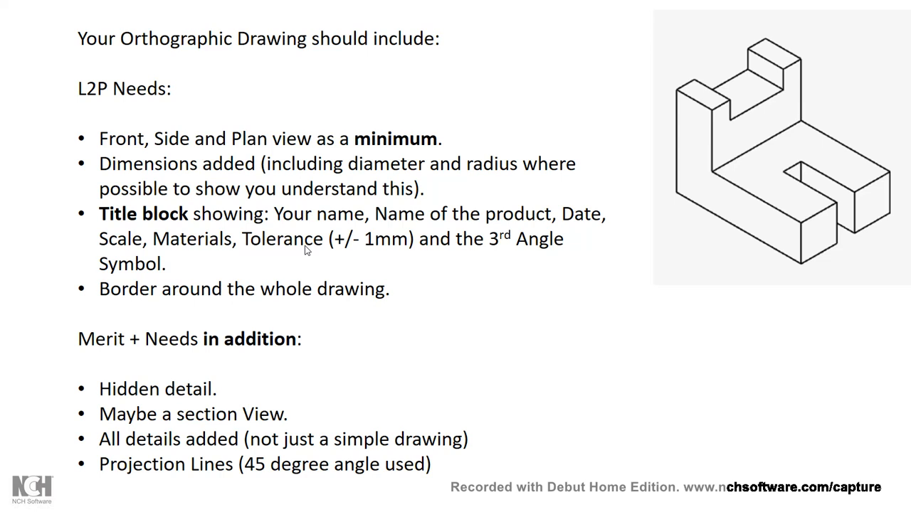
{"action": "mouse_move", "coordinate": [234, 384]}
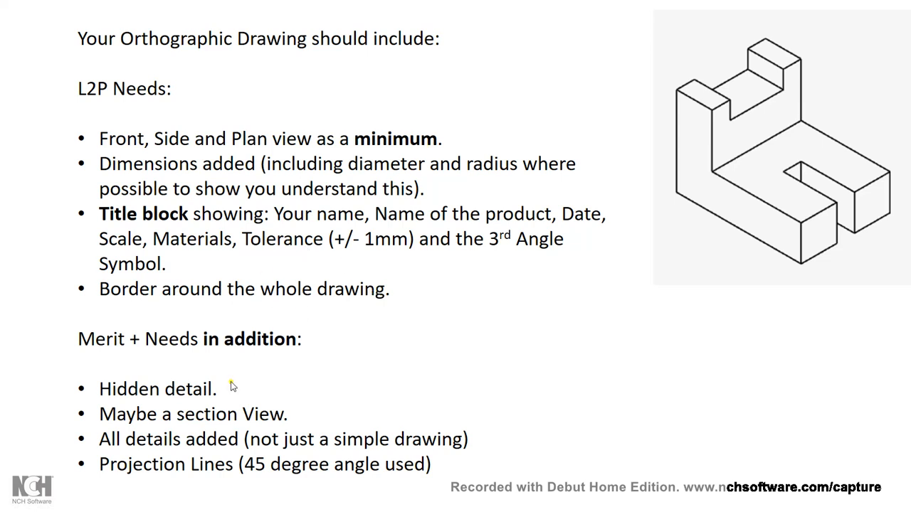
{"action": "mouse_move", "coordinate": [196, 373]}
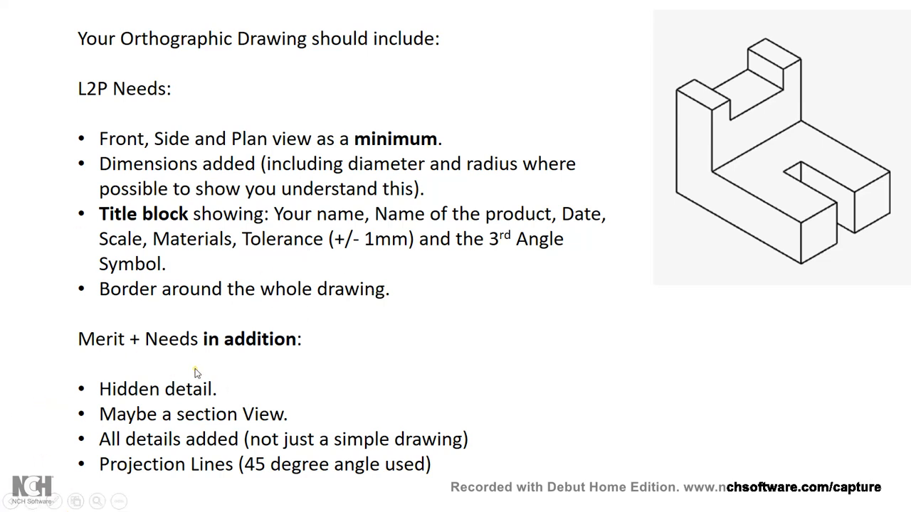
{"action": "mouse_move", "coordinate": [191, 417]}
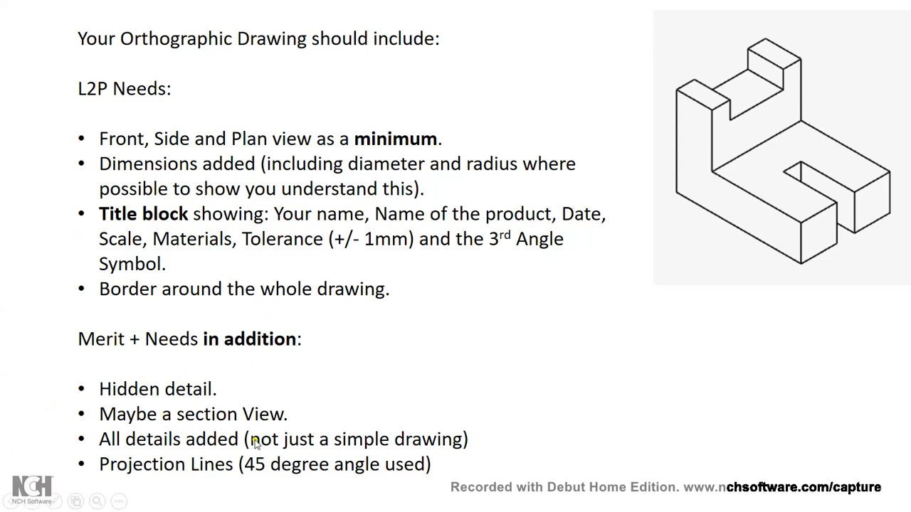
{"action": "mouse_move", "coordinate": [268, 427]}
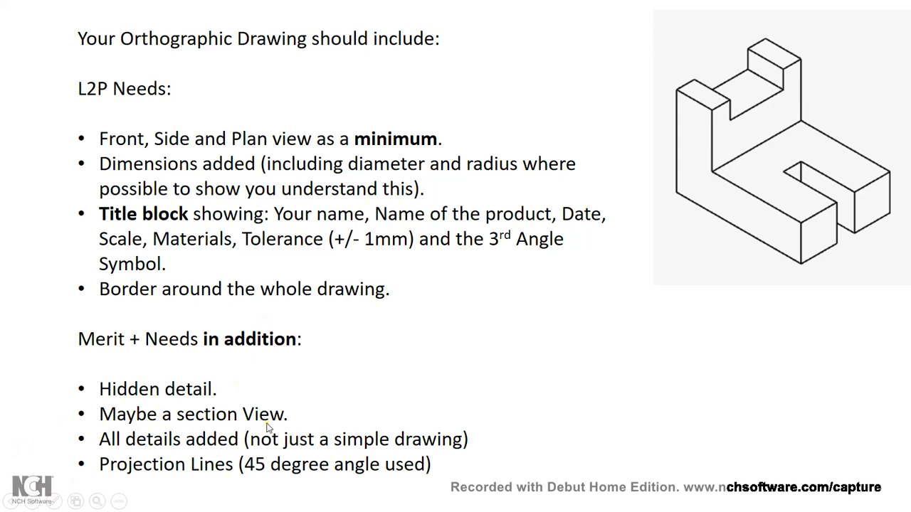
{"action": "mouse_move", "coordinate": [189, 474]}
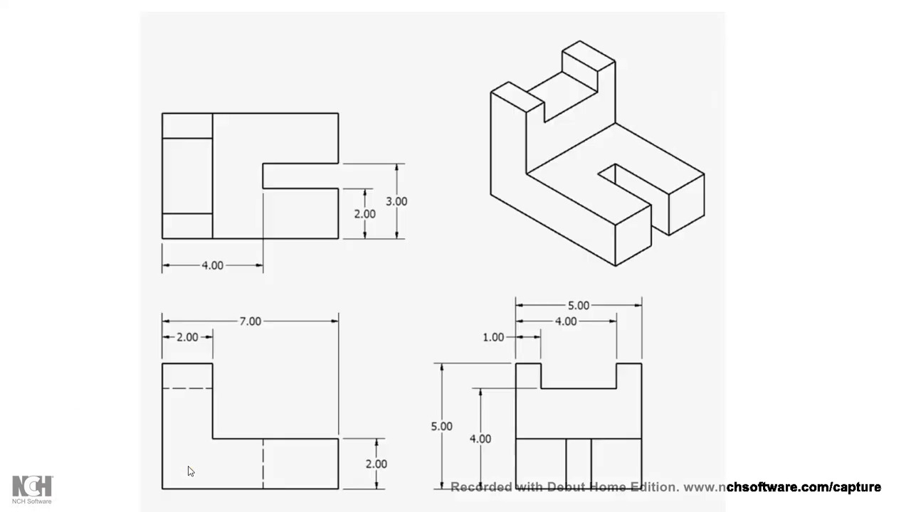
{"action": "mouse_move", "coordinate": [353, 319]}
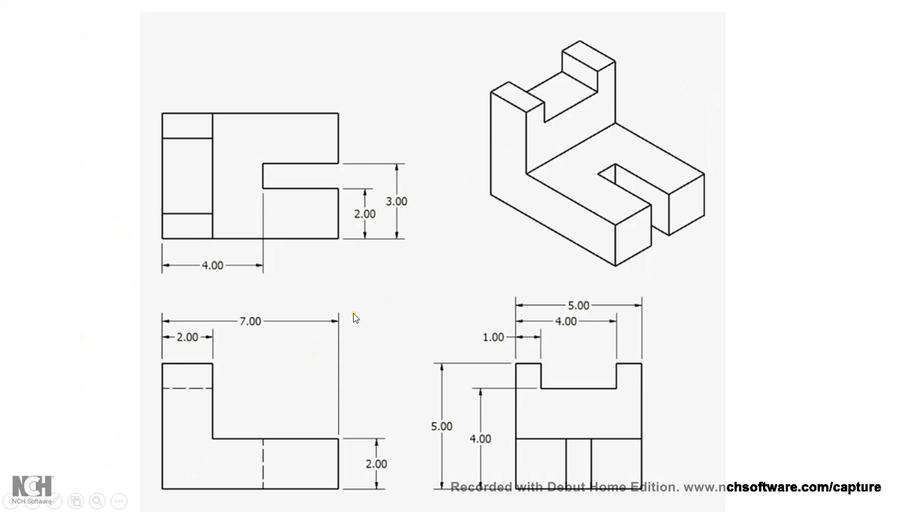
{"action": "mouse_move", "coordinate": [347, 326]}
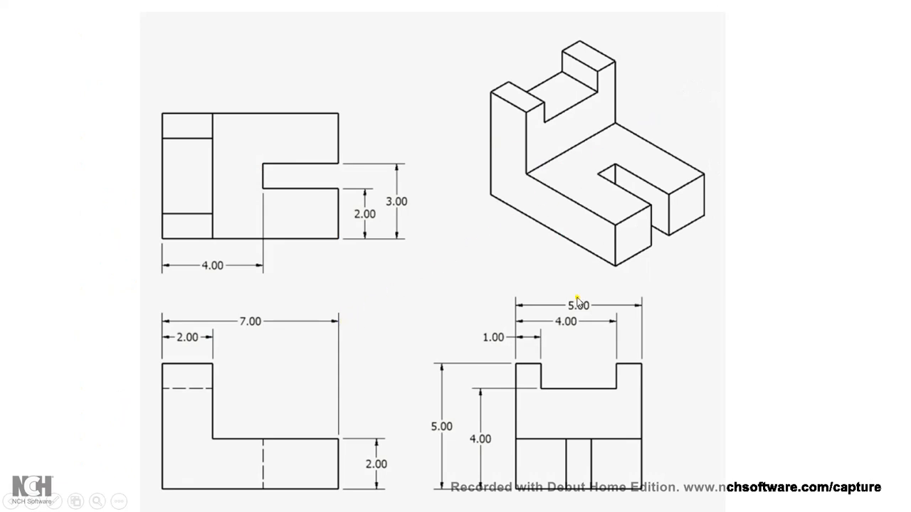
{"action": "mouse_move", "coordinate": [397, 235]}
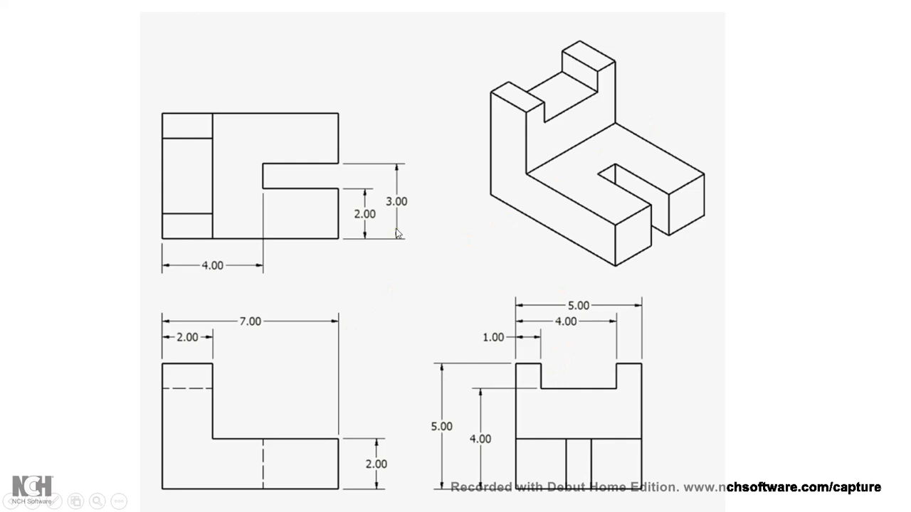
{"action": "mouse_move", "coordinate": [267, 157]}
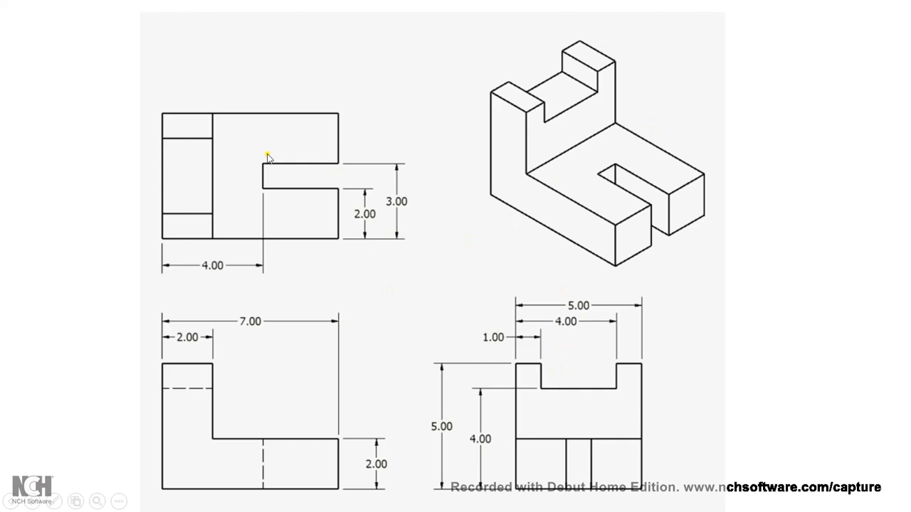
{"action": "mouse_move", "coordinate": [153, 247]}
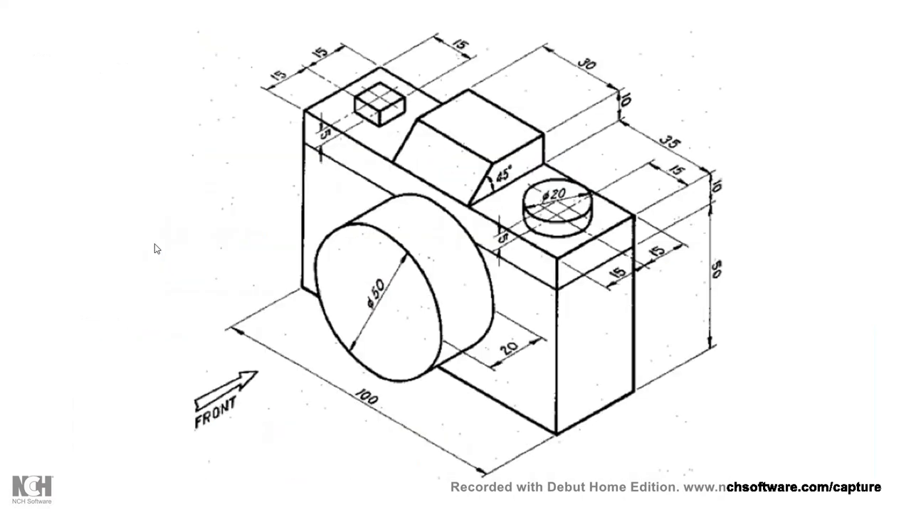
{"action": "mouse_move", "coordinate": [194, 236]}
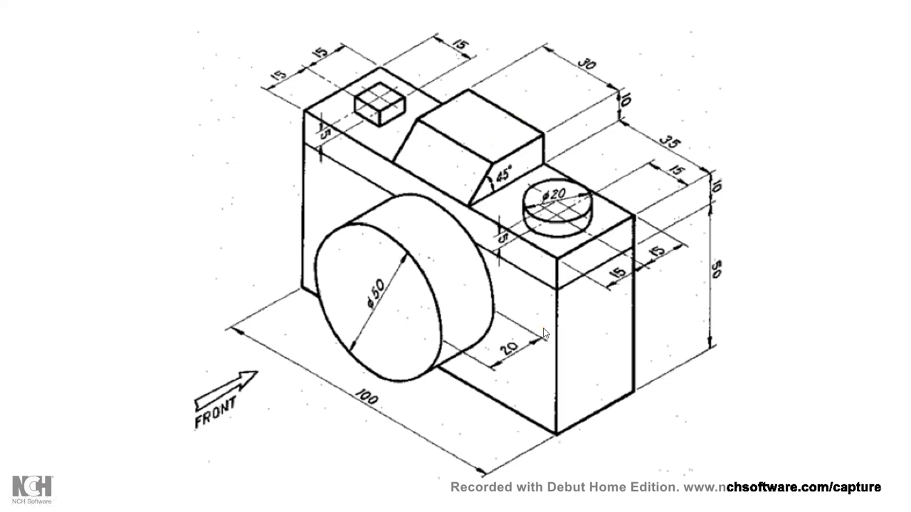
{"action": "mouse_move", "coordinate": [657, 191]}
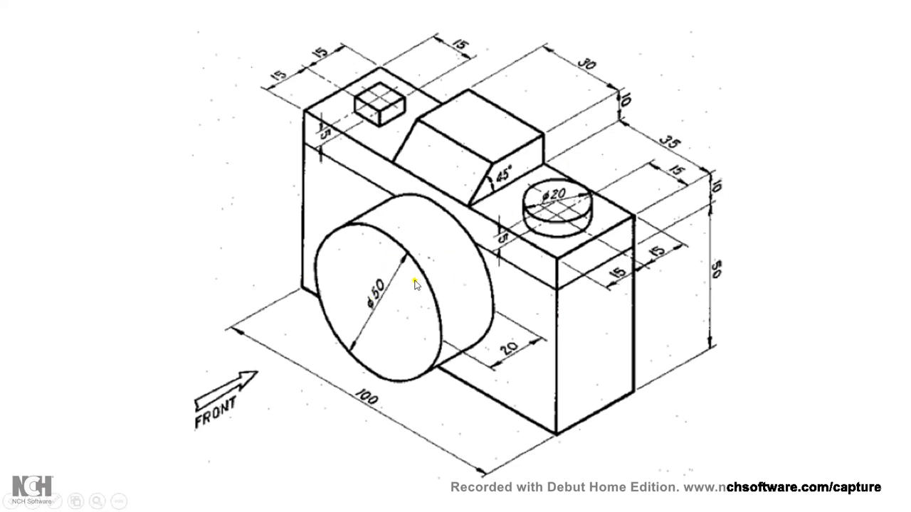
{"action": "mouse_move", "coordinate": [563, 194]}
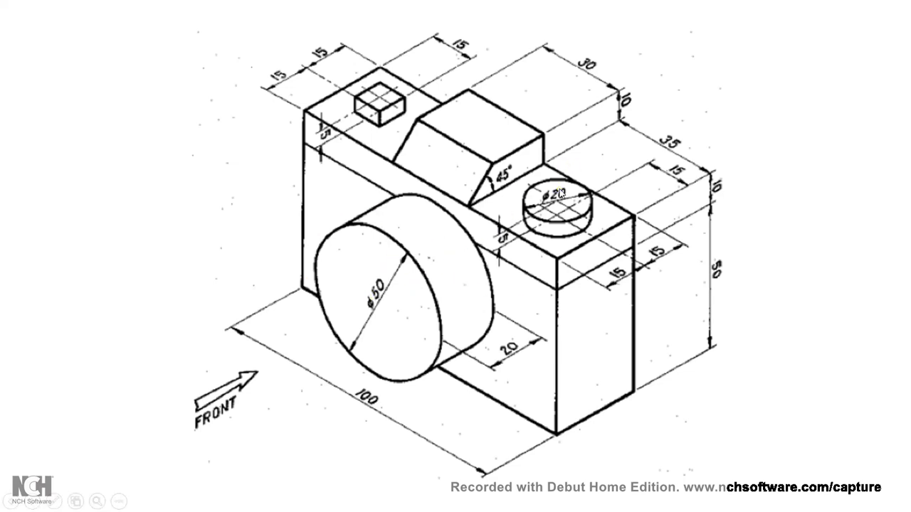
{"action": "mouse_move", "coordinate": [348, 309]}
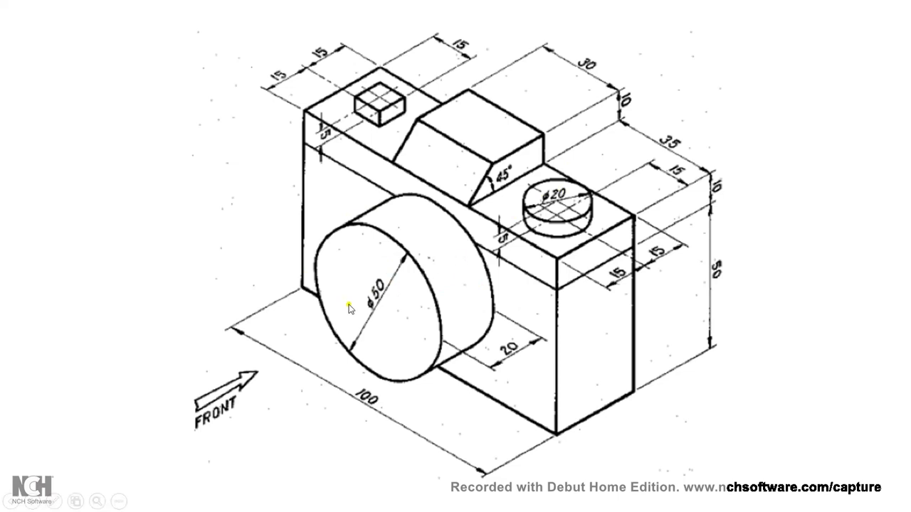
{"action": "mouse_move", "coordinate": [554, 208]}
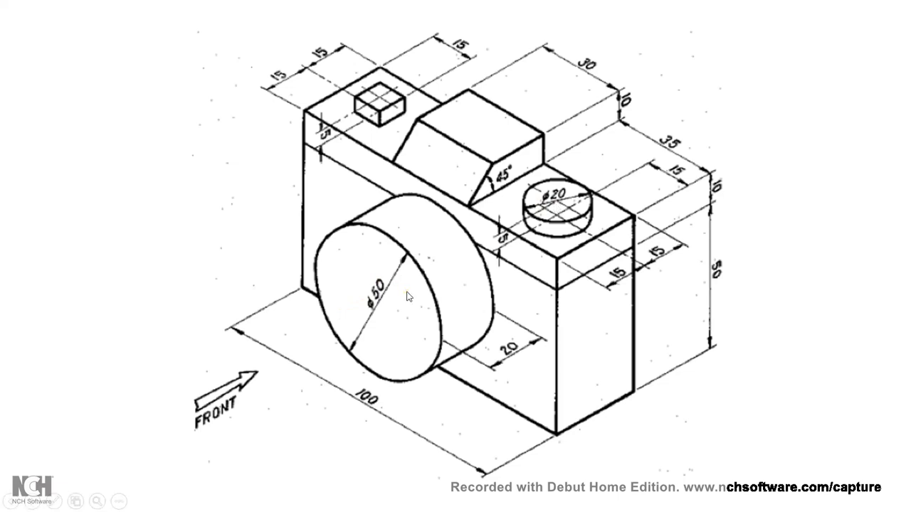
{"action": "mouse_move", "coordinate": [461, 270]}
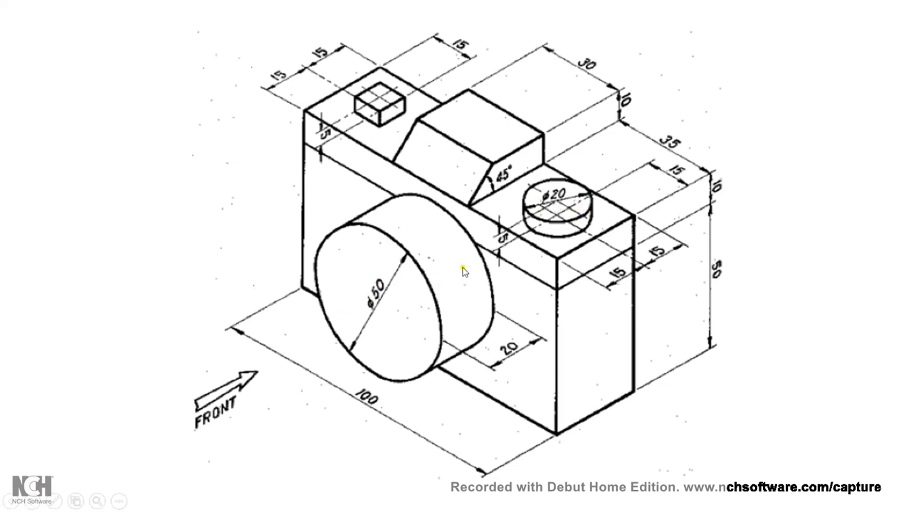
{"action": "mouse_move", "coordinate": [428, 288]}
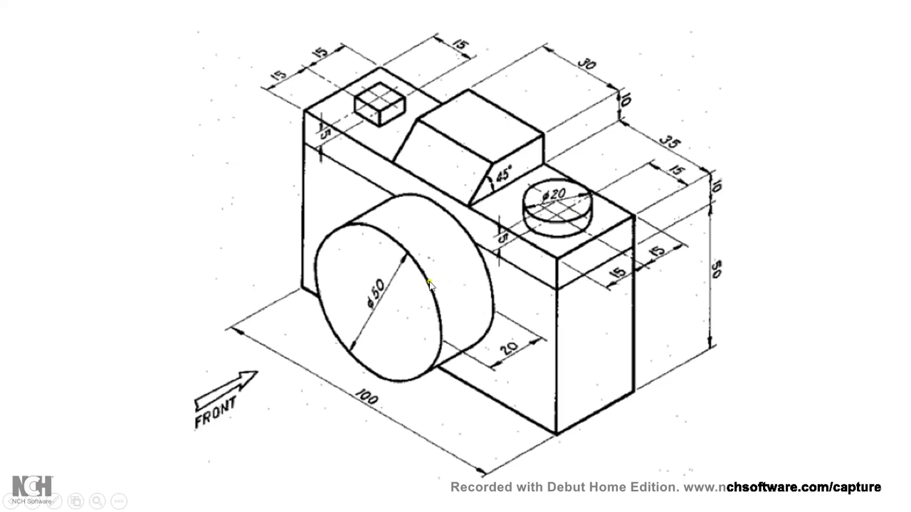
{"action": "mouse_move", "coordinate": [566, 211]}
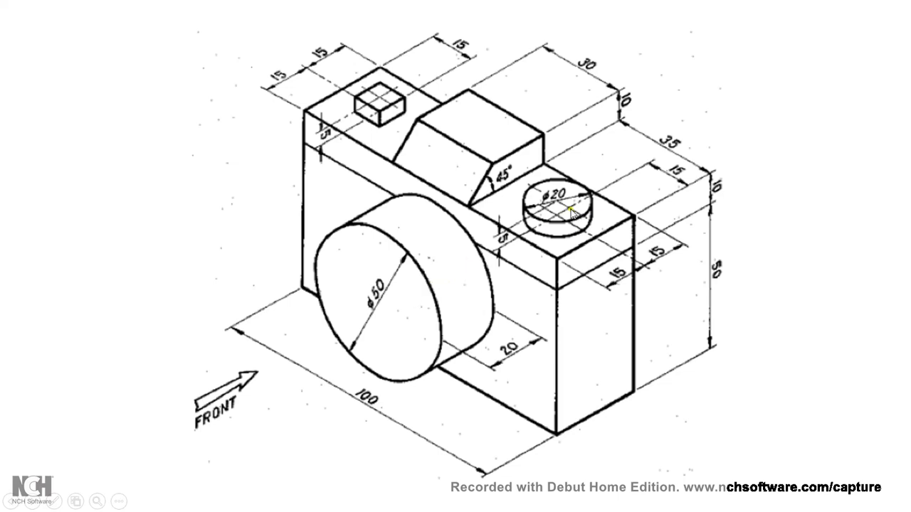
{"action": "mouse_move", "coordinate": [418, 297]}
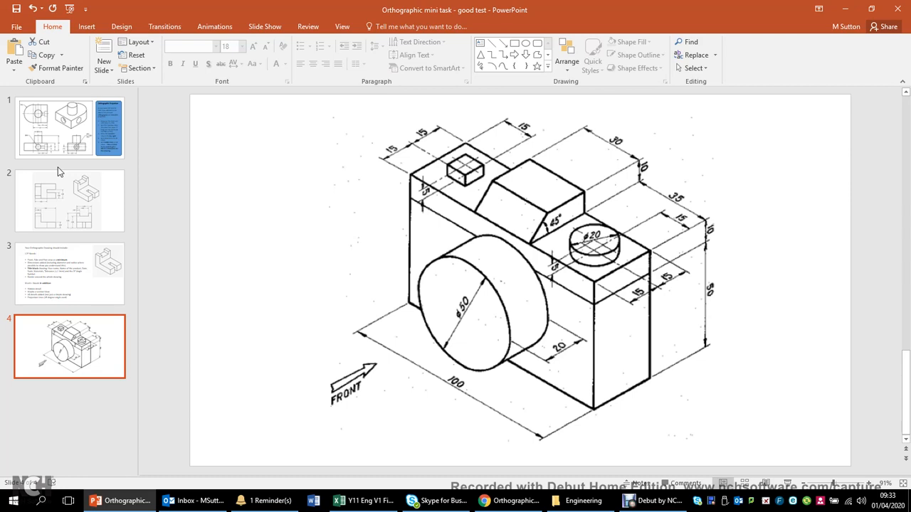
{"action": "mouse_move", "coordinate": [296, 211]}
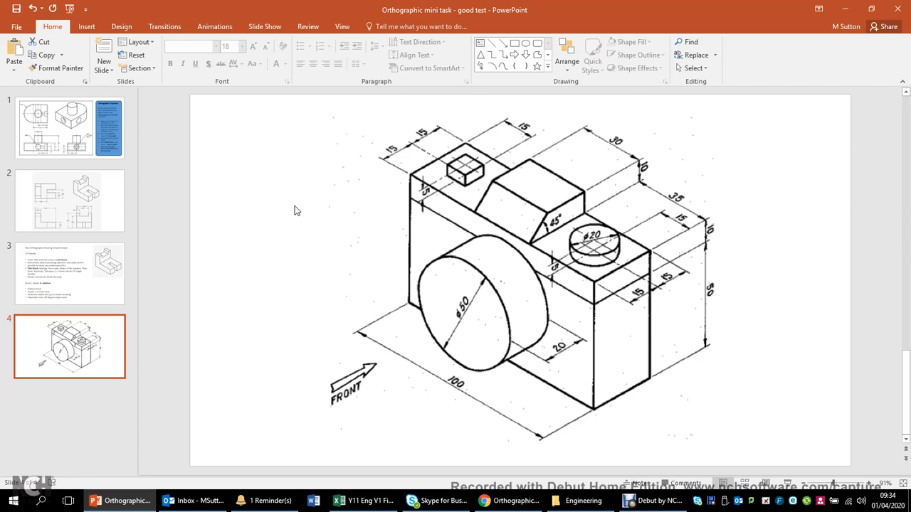
{"action": "mouse_move", "coordinate": [421, 272]}
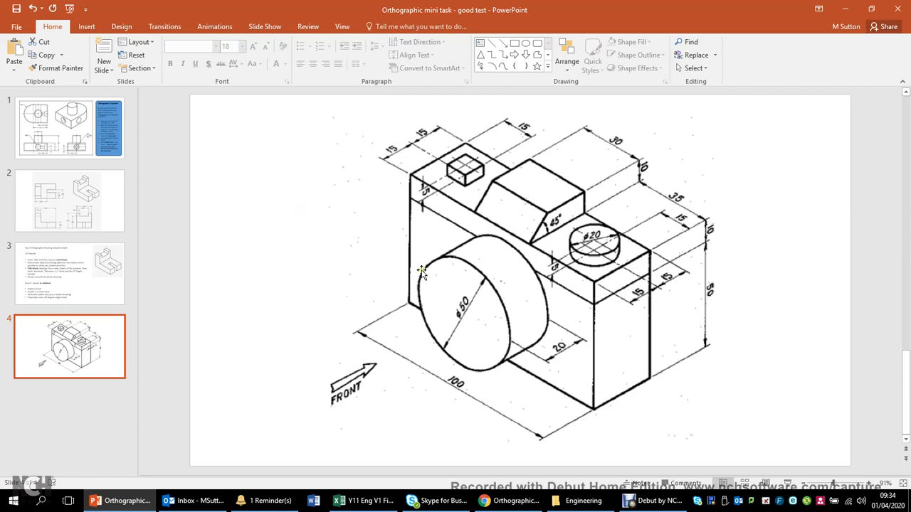
{"action": "mouse_move", "coordinate": [705, 287]}
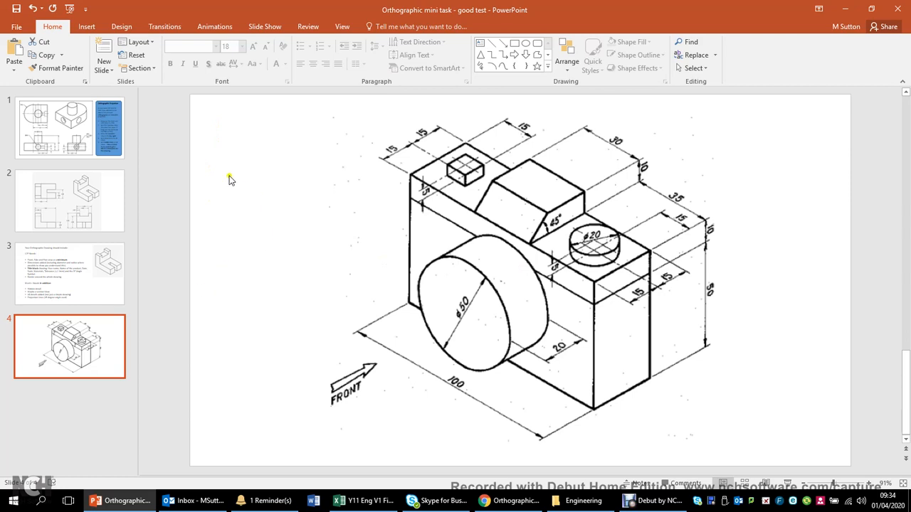
{"action": "mouse_move", "coordinate": [492, 70]}
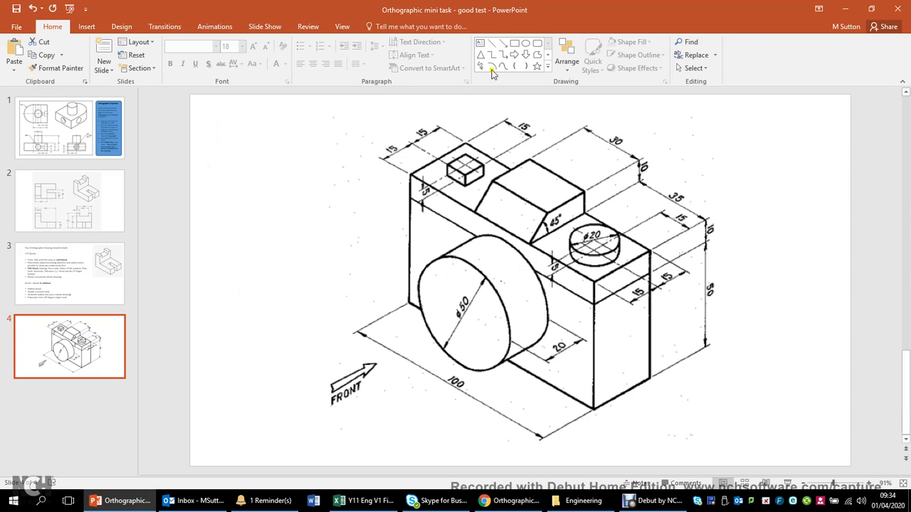
{"action": "mouse_move", "coordinate": [493, 66]}
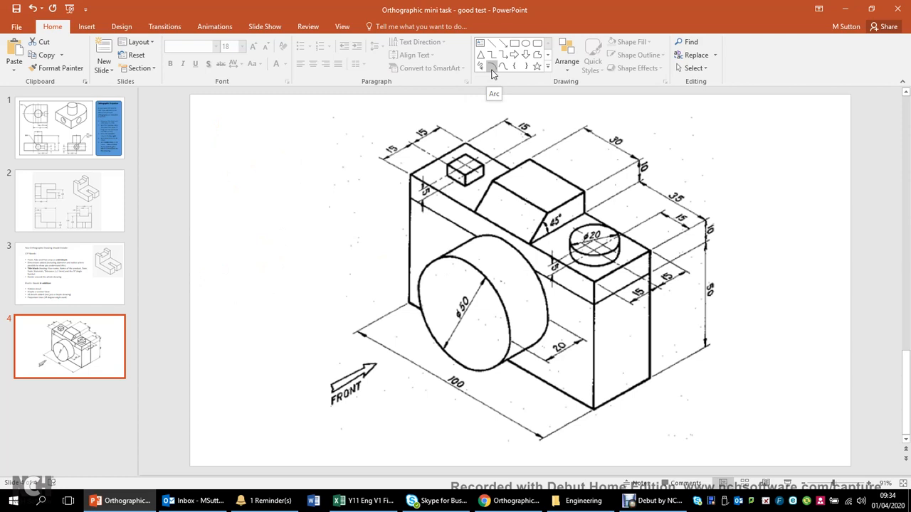
{"action": "mouse_move", "coordinate": [615, 117]}
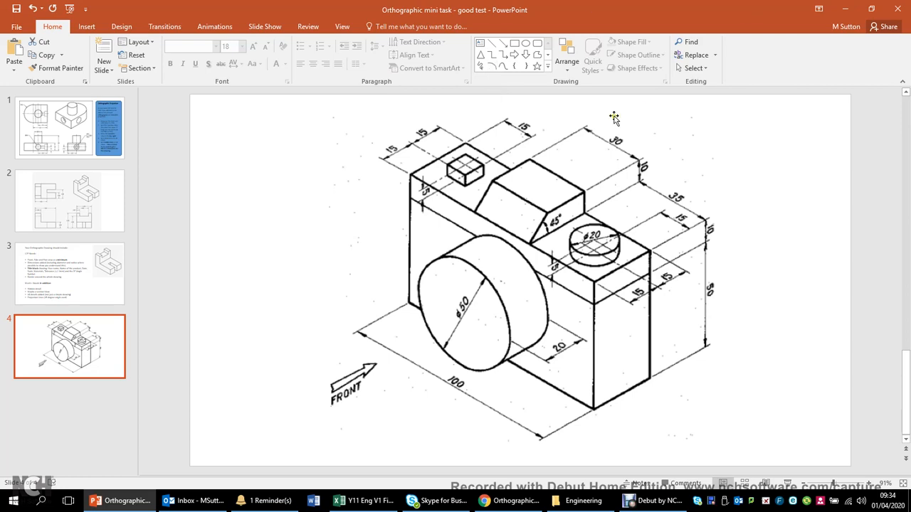
{"action": "mouse_move", "coordinate": [567, 230]}
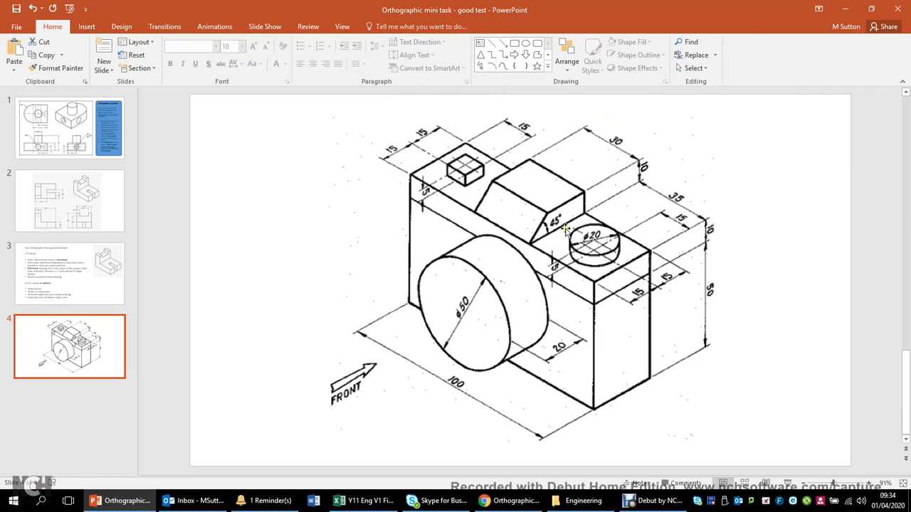
Switch back to the browser showing the drawings folder
{"action": "left_click", "coordinate": [499, 501]}
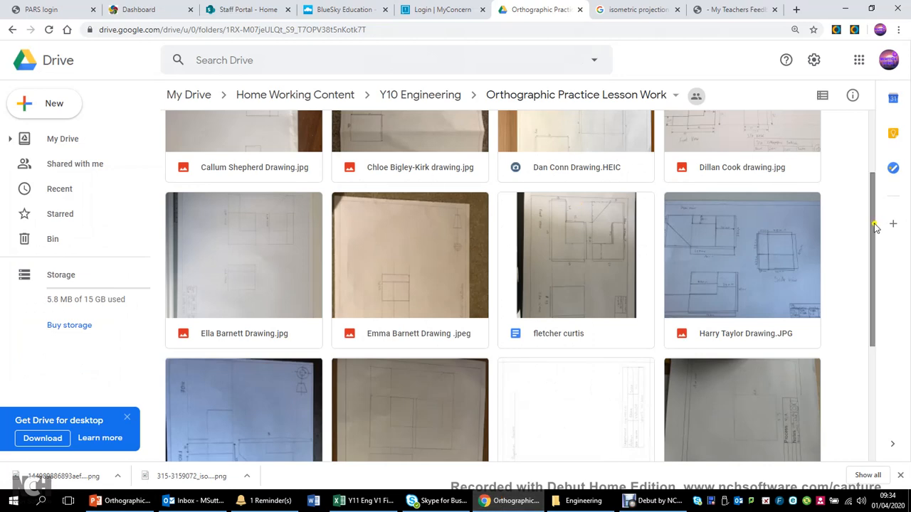
Browse down through the students' uploaded drawing files
{"action": "scroll", "scroll_direction": "down", "scroll_amount": 3}
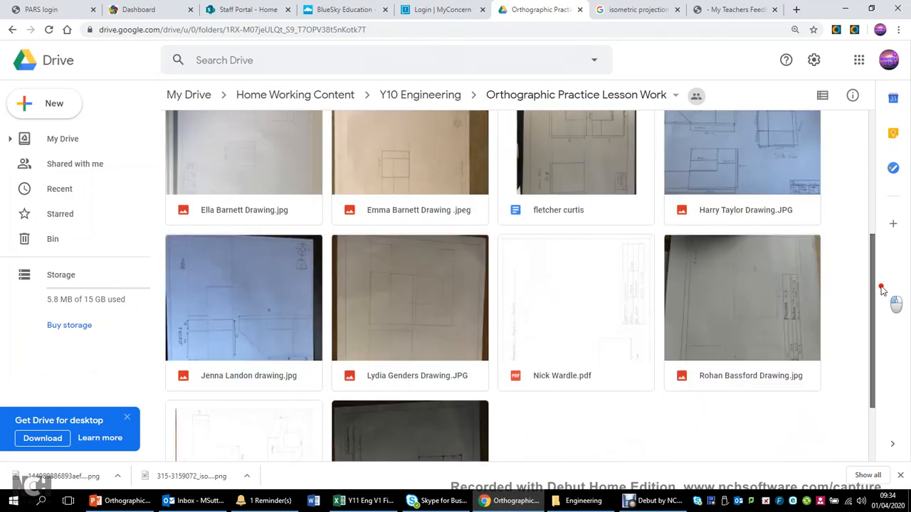
{"action": "scroll", "scroll_direction": "down", "scroll_amount": 3}
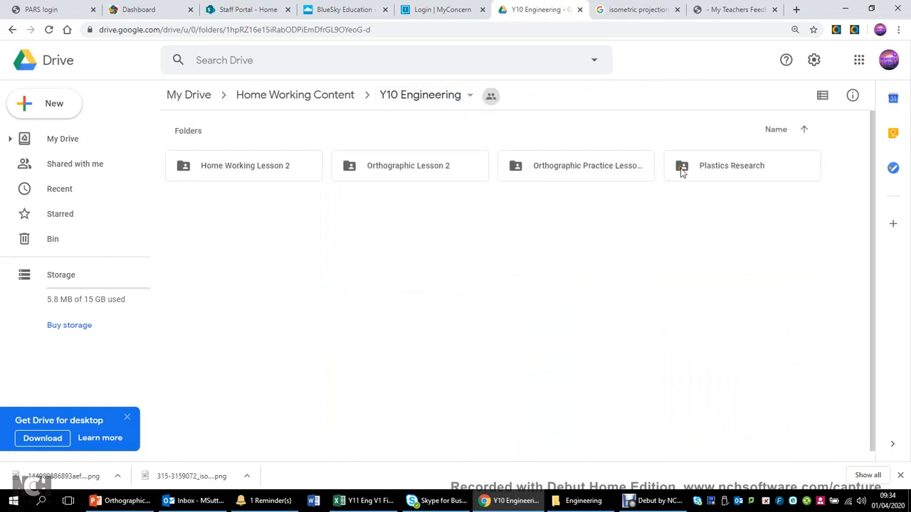
{"action": "mouse_move", "coordinate": [421, 165]}
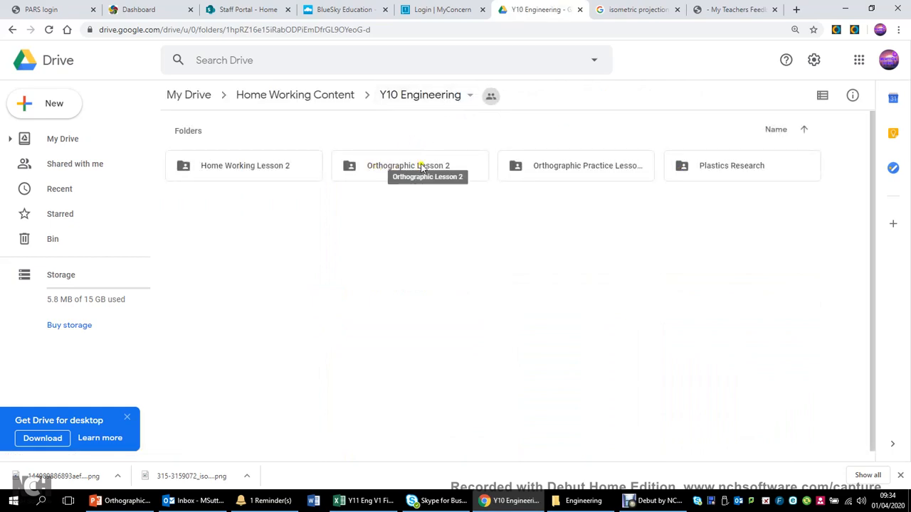
{"action": "mouse_move", "coordinate": [547, 164]}
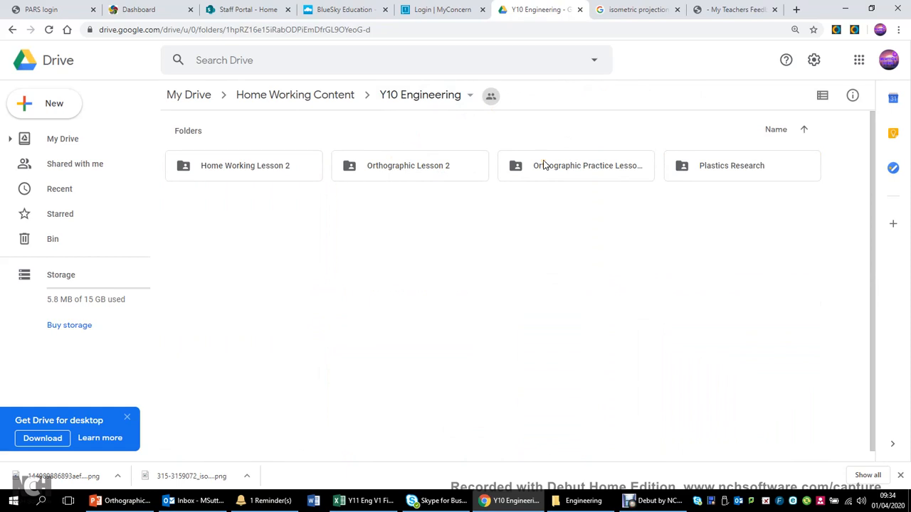
{"action": "mouse_move", "coordinate": [458, 165]}
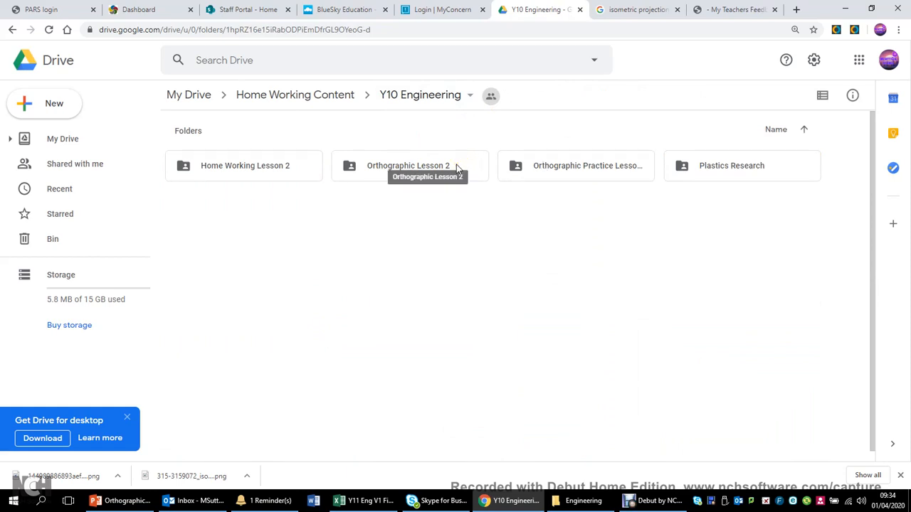
{"action": "mouse_move", "coordinate": [775, 14]}
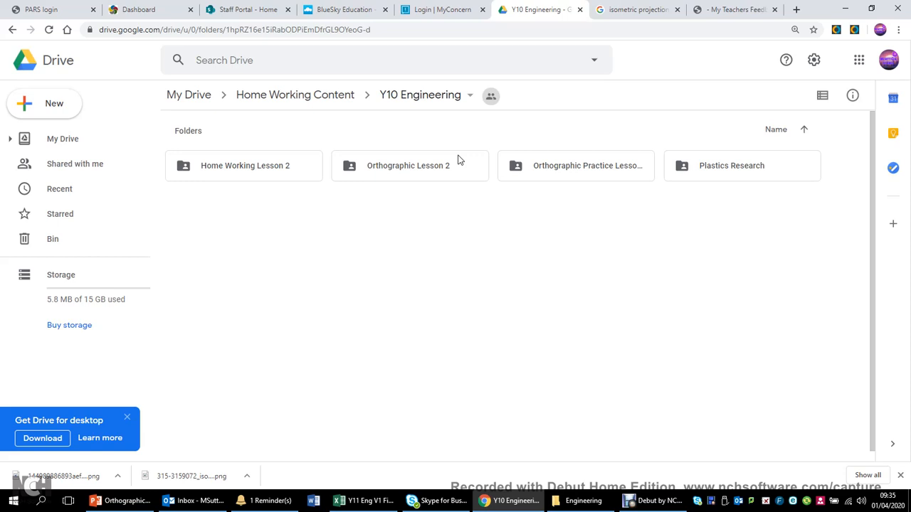
{"action": "mouse_move", "coordinate": [373, 273]}
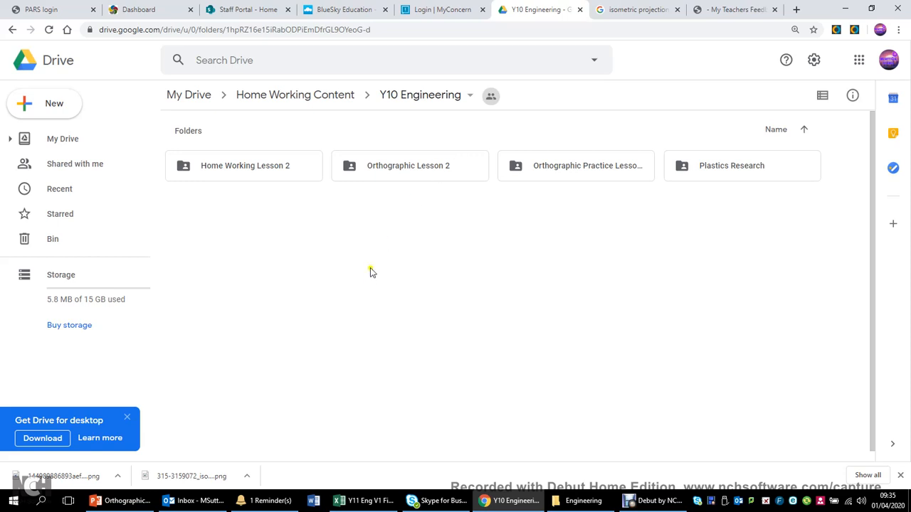
{"action": "mouse_move", "coordinate": [396, 230]}
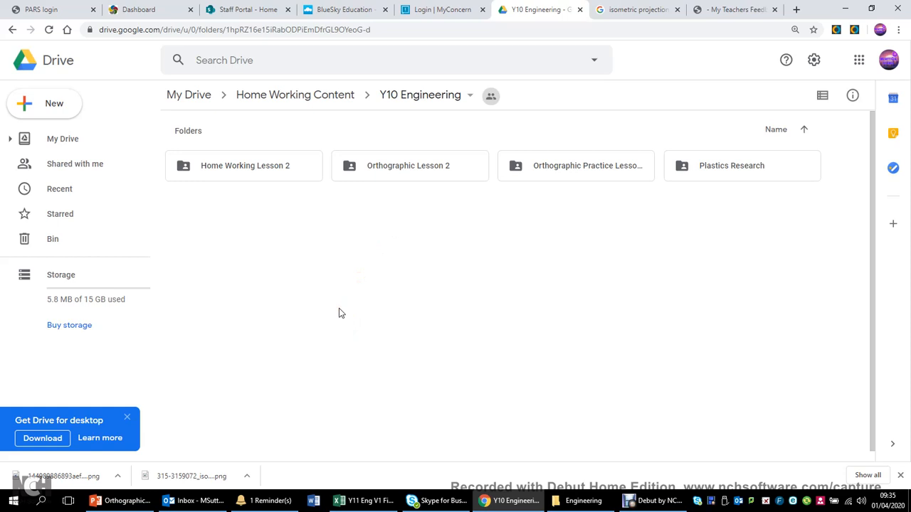
{"action": "mouse_move", "coordinate": [359, 225]}
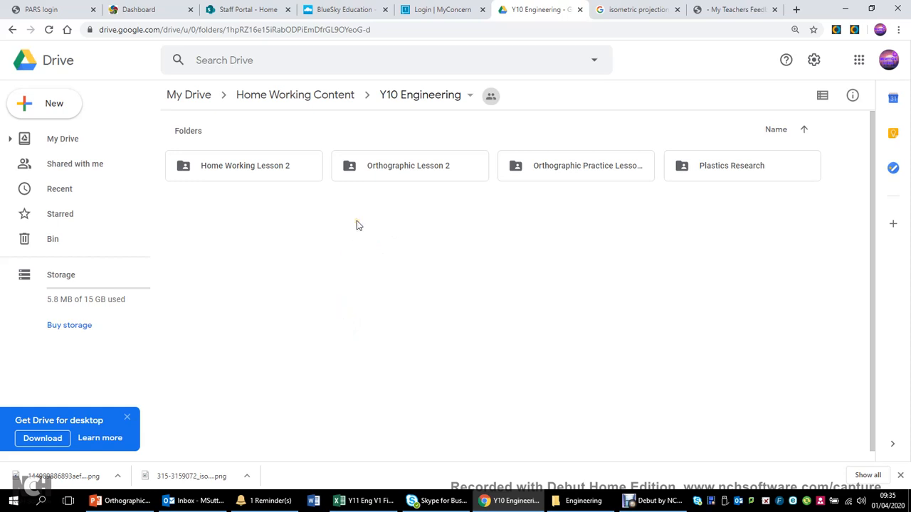
{"action": "mouse_move", "coordinate": [291, 278]}
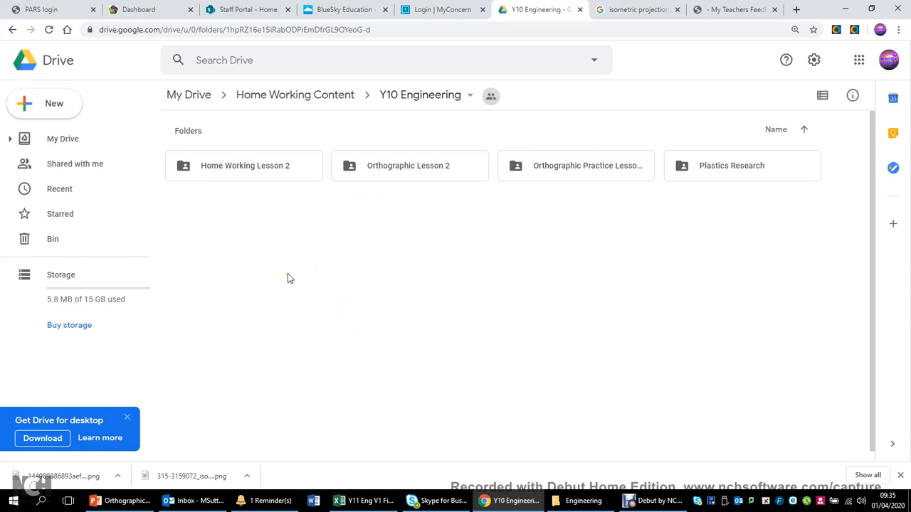